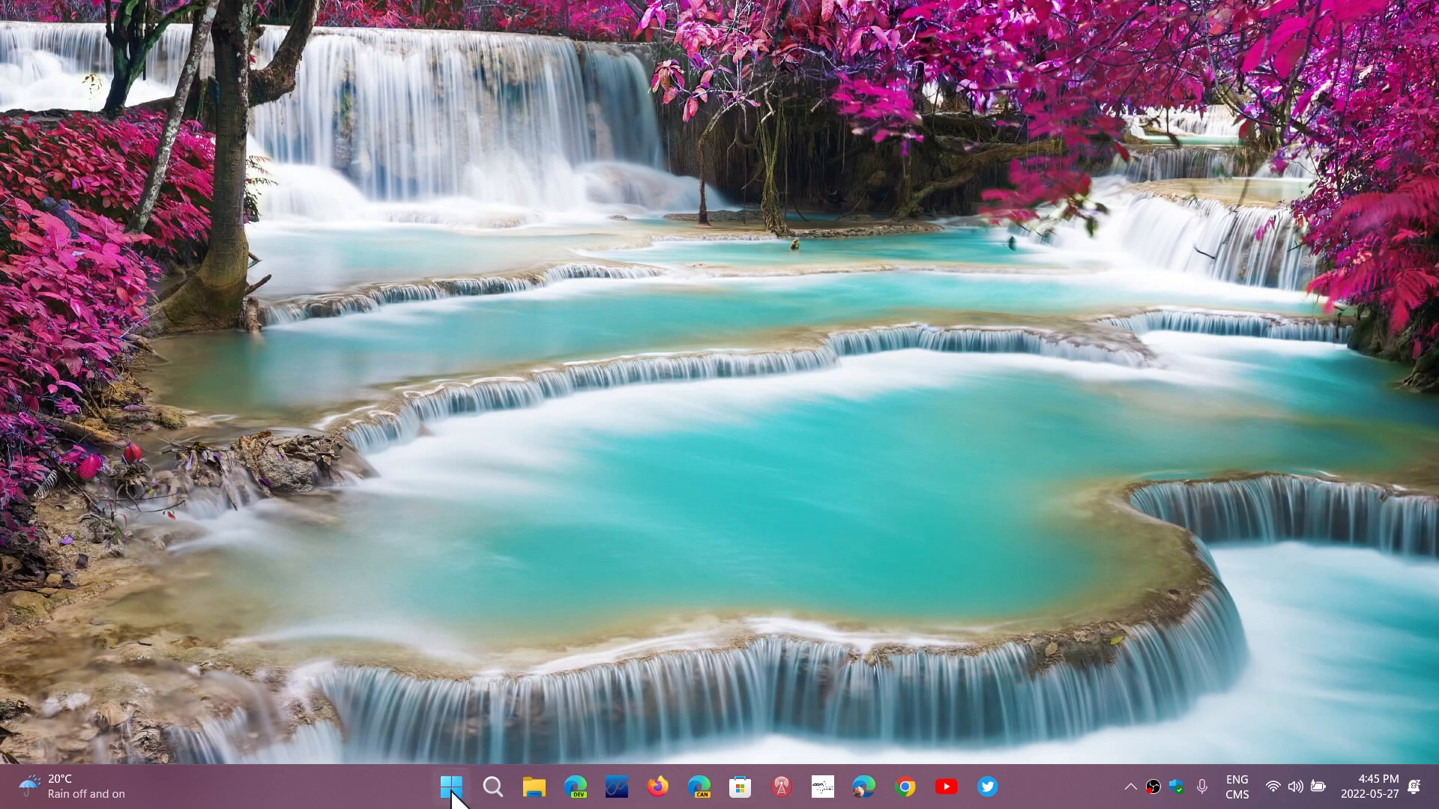
# - Bring up the taskbar power-user menu listing Installed apps, Terminal, Task Manager and Settings
pyautogui.rightClick(451, 786)
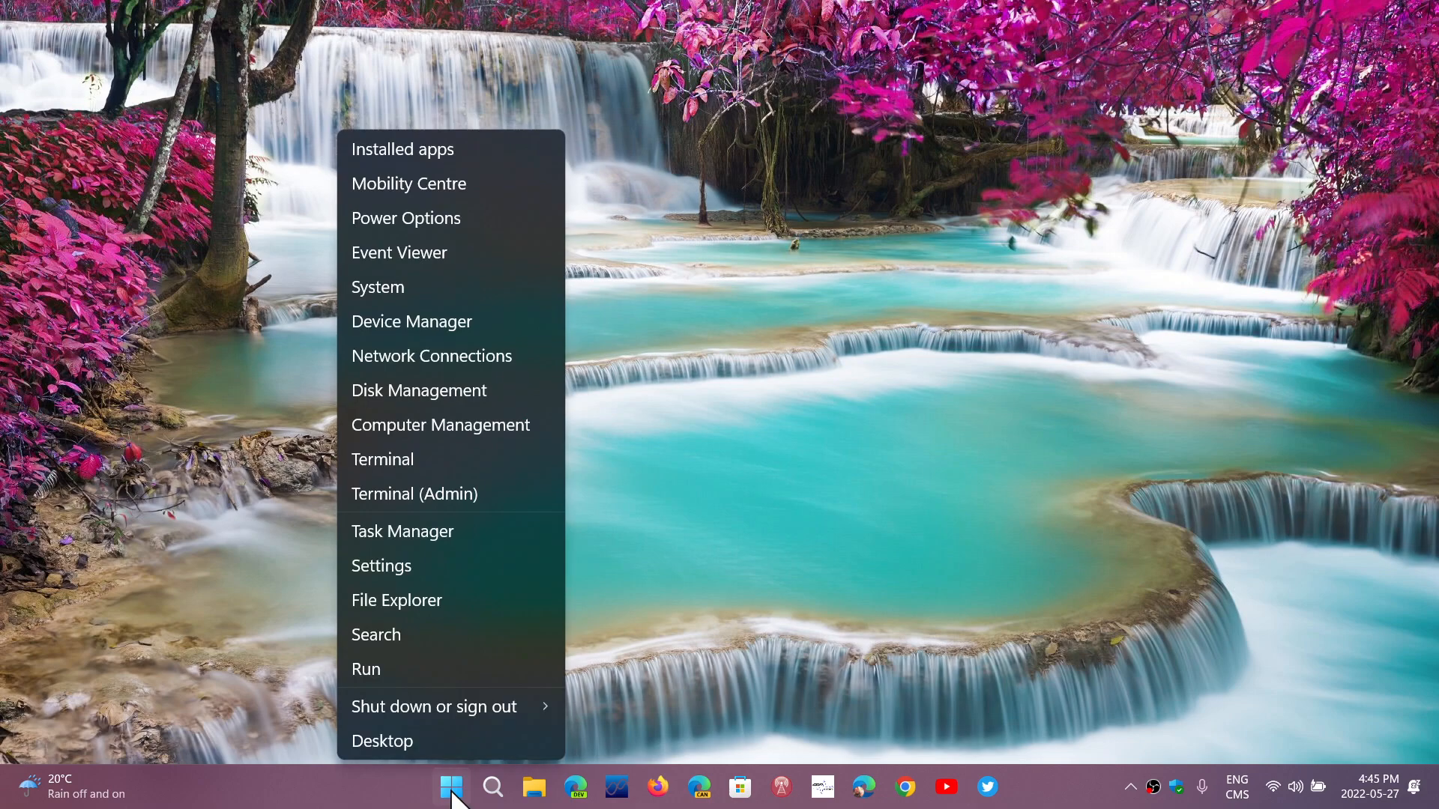
pyautogui.moveTo(450, 600)
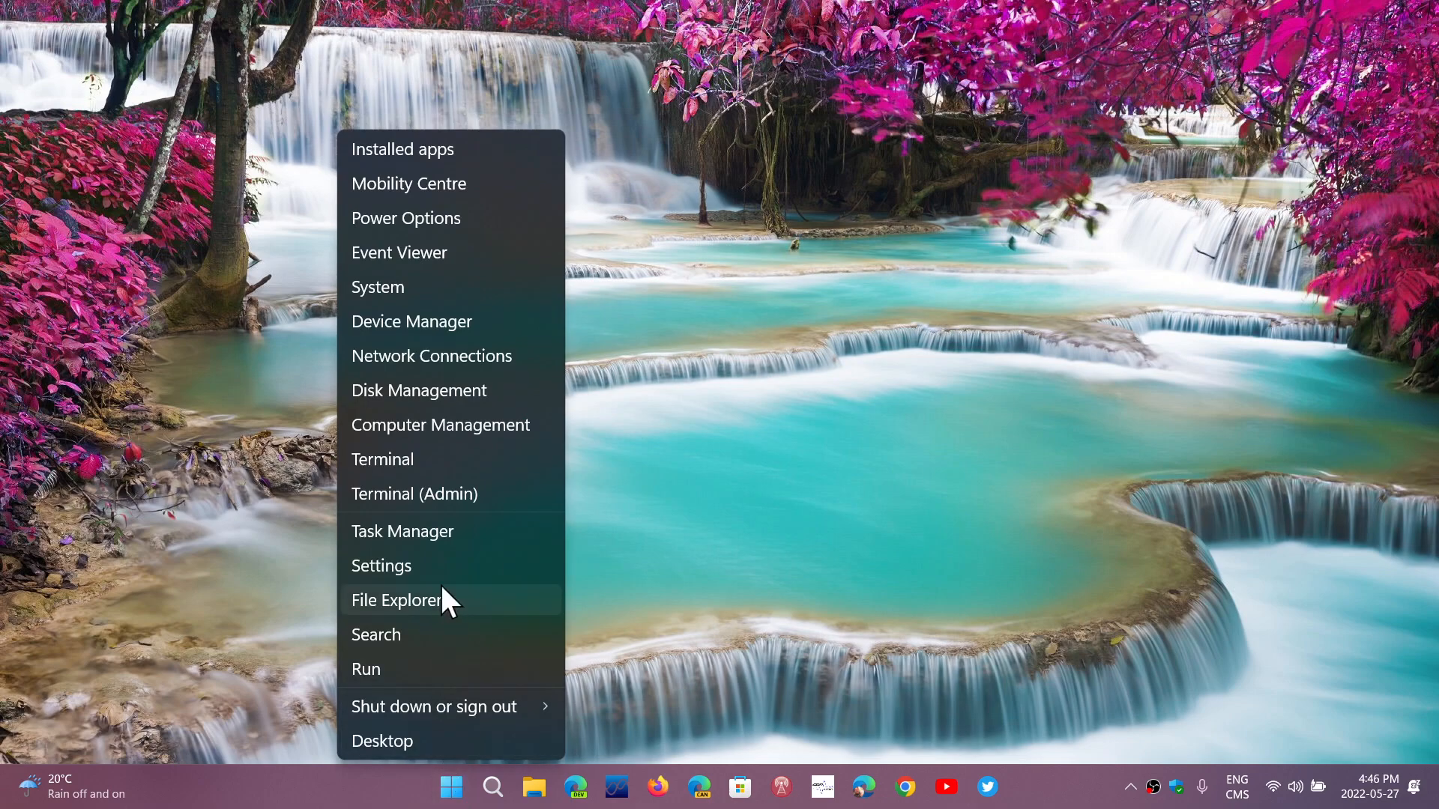
pyautogui.moveTo(468, 321)
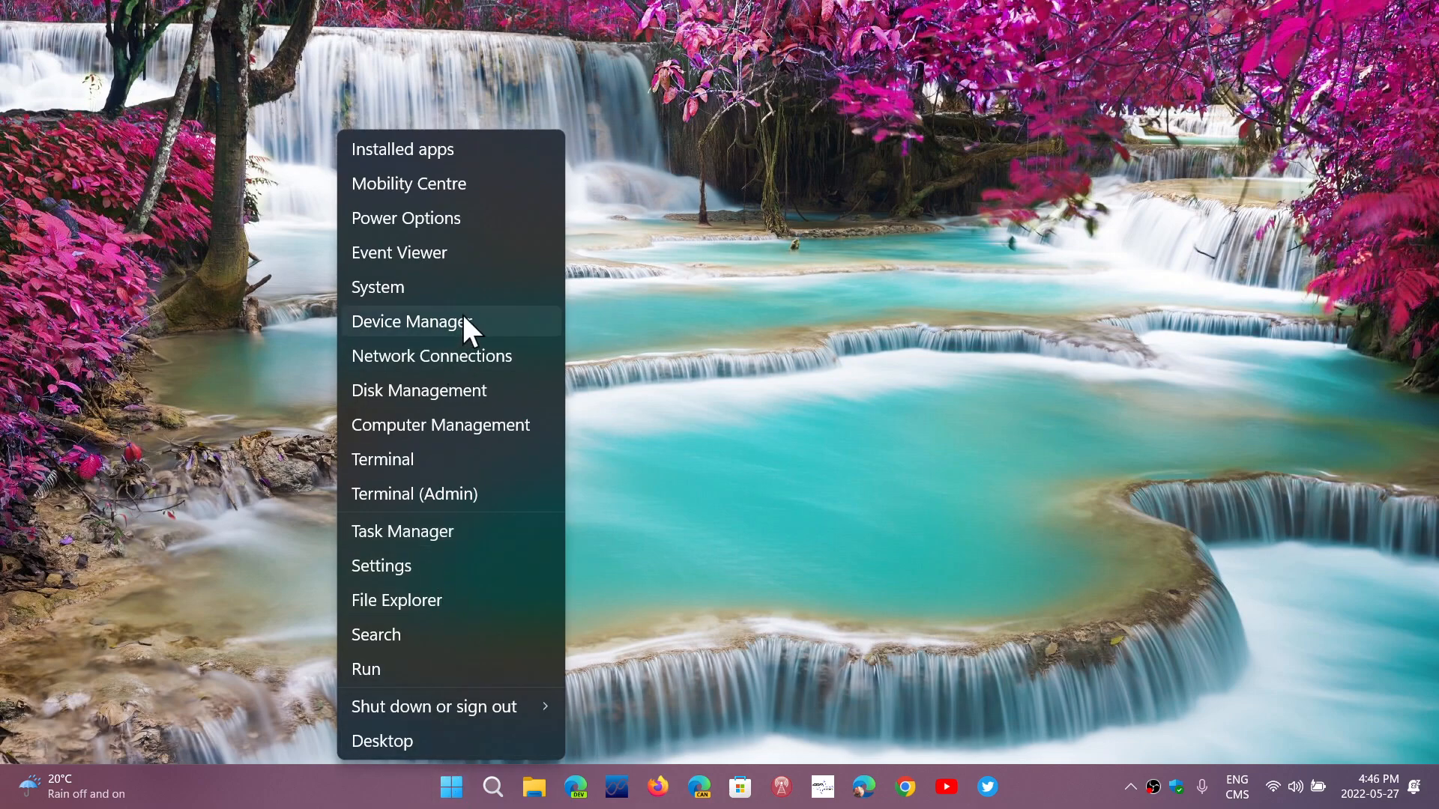
# - Launch Device Manager from the menu and look through the hardware category list
pyautogui.click(411, 321)
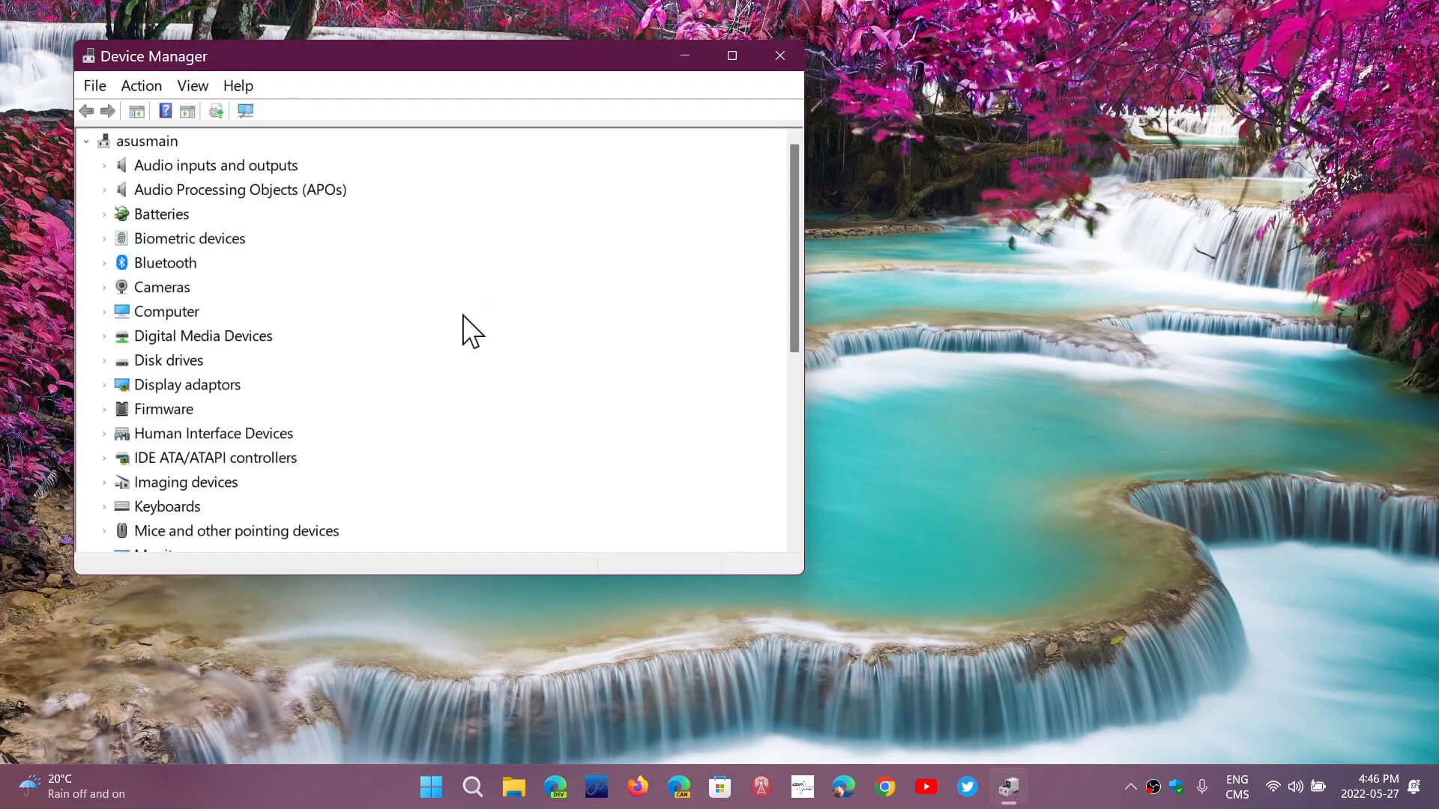
pyautogui.moveTo(817, 592)
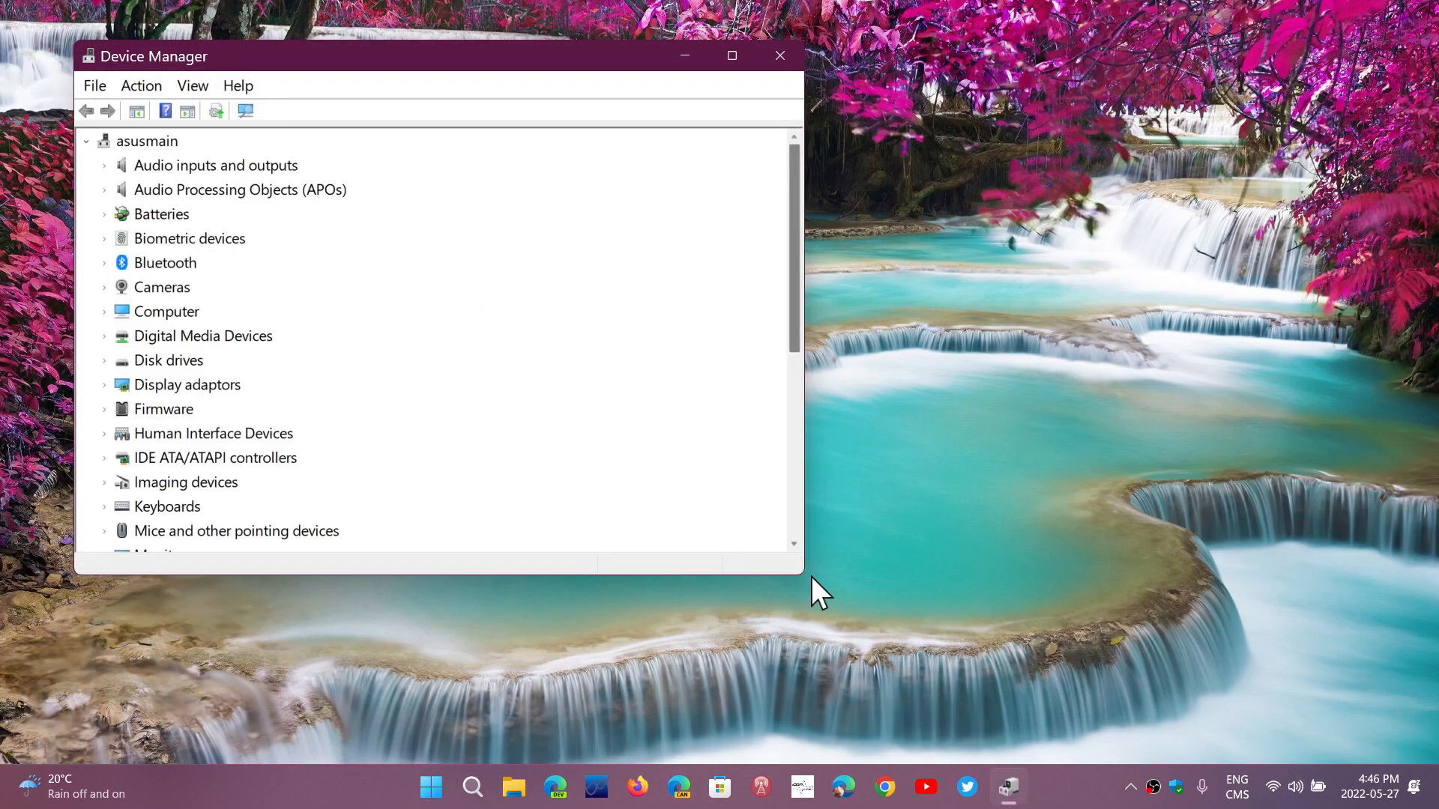
pyautogui.moveTo(811, 601)
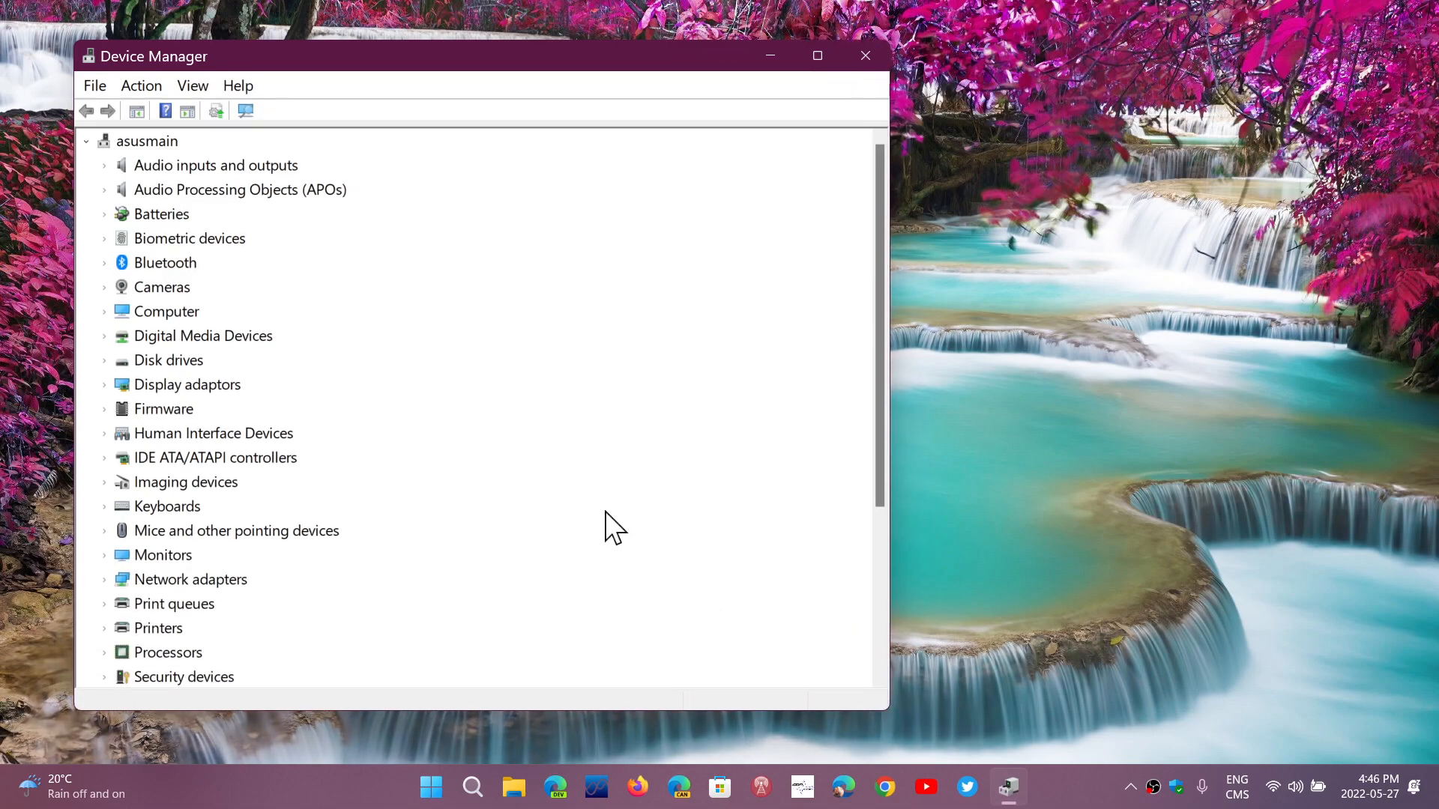
pyautogui.moveTo(404, 334)
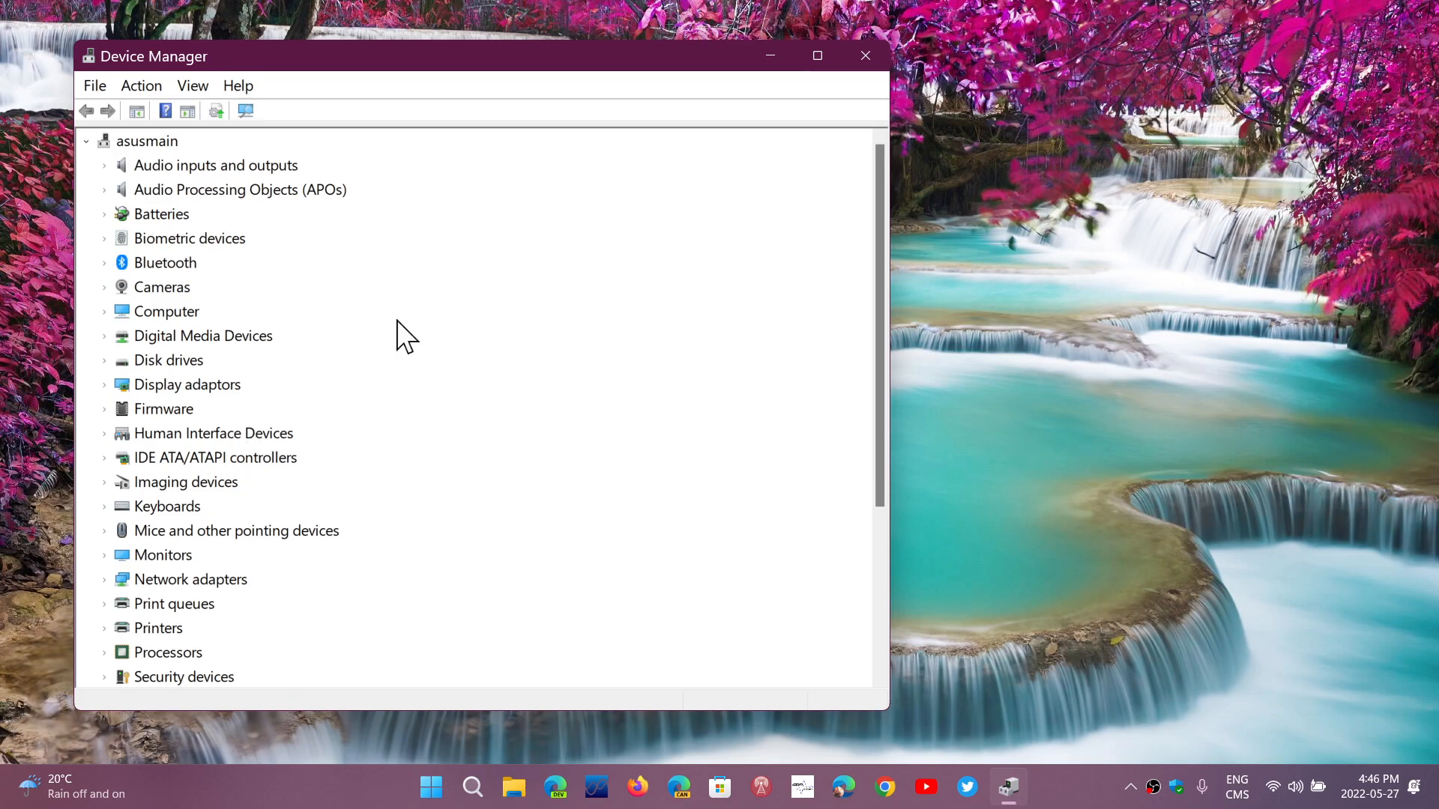
pyautogui.scroll(-3)
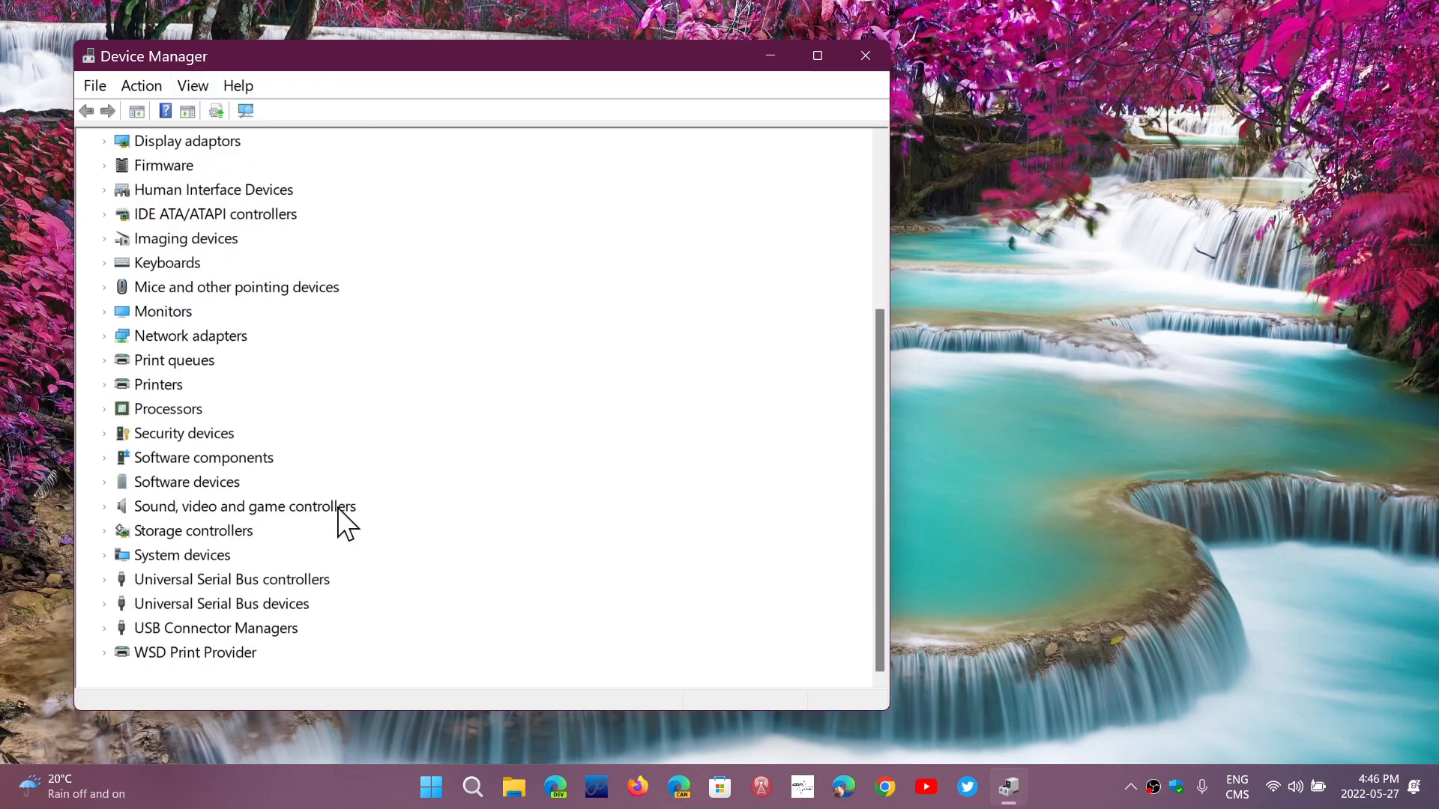
pyautogui.scroll(3)
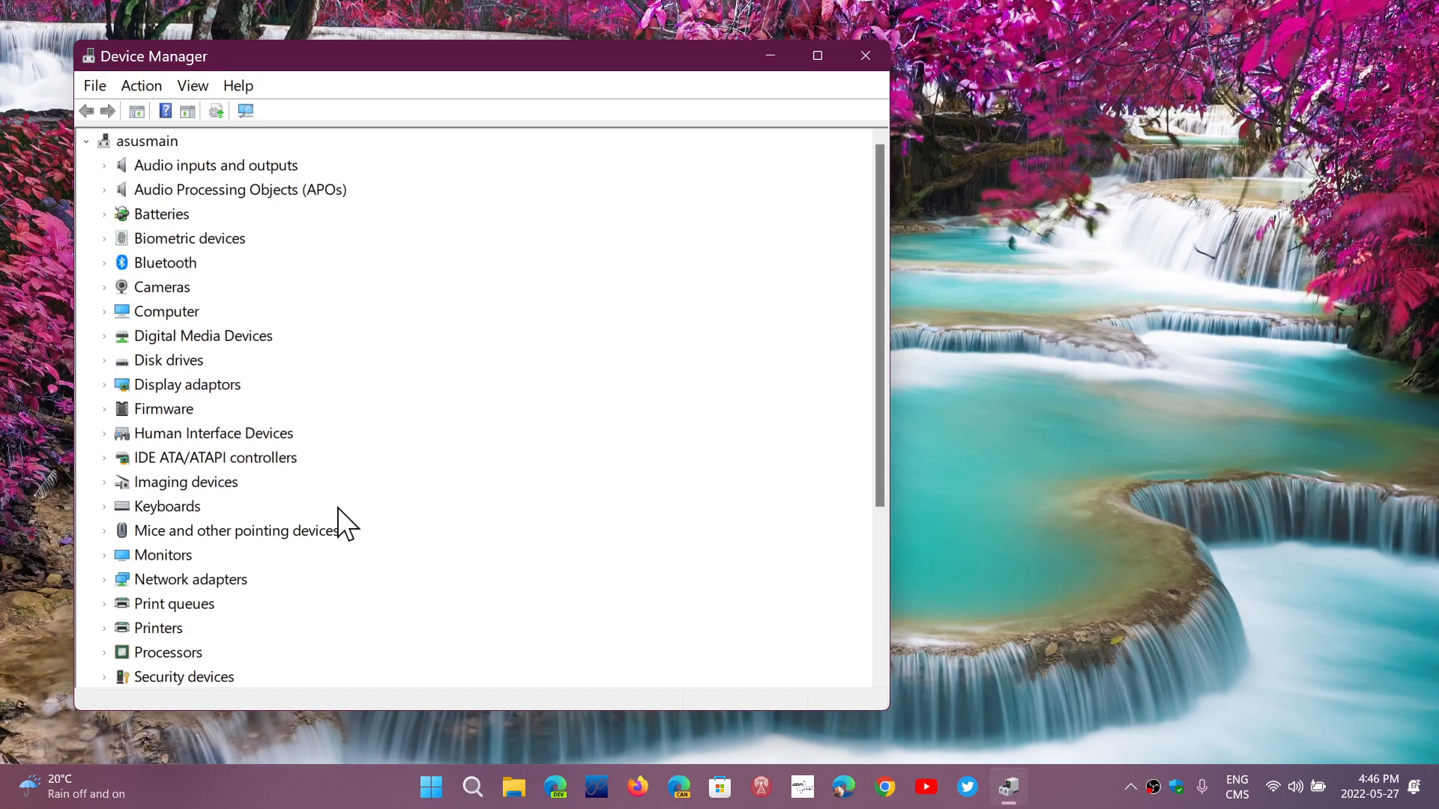
pyautogui.moveTo(553, 484)
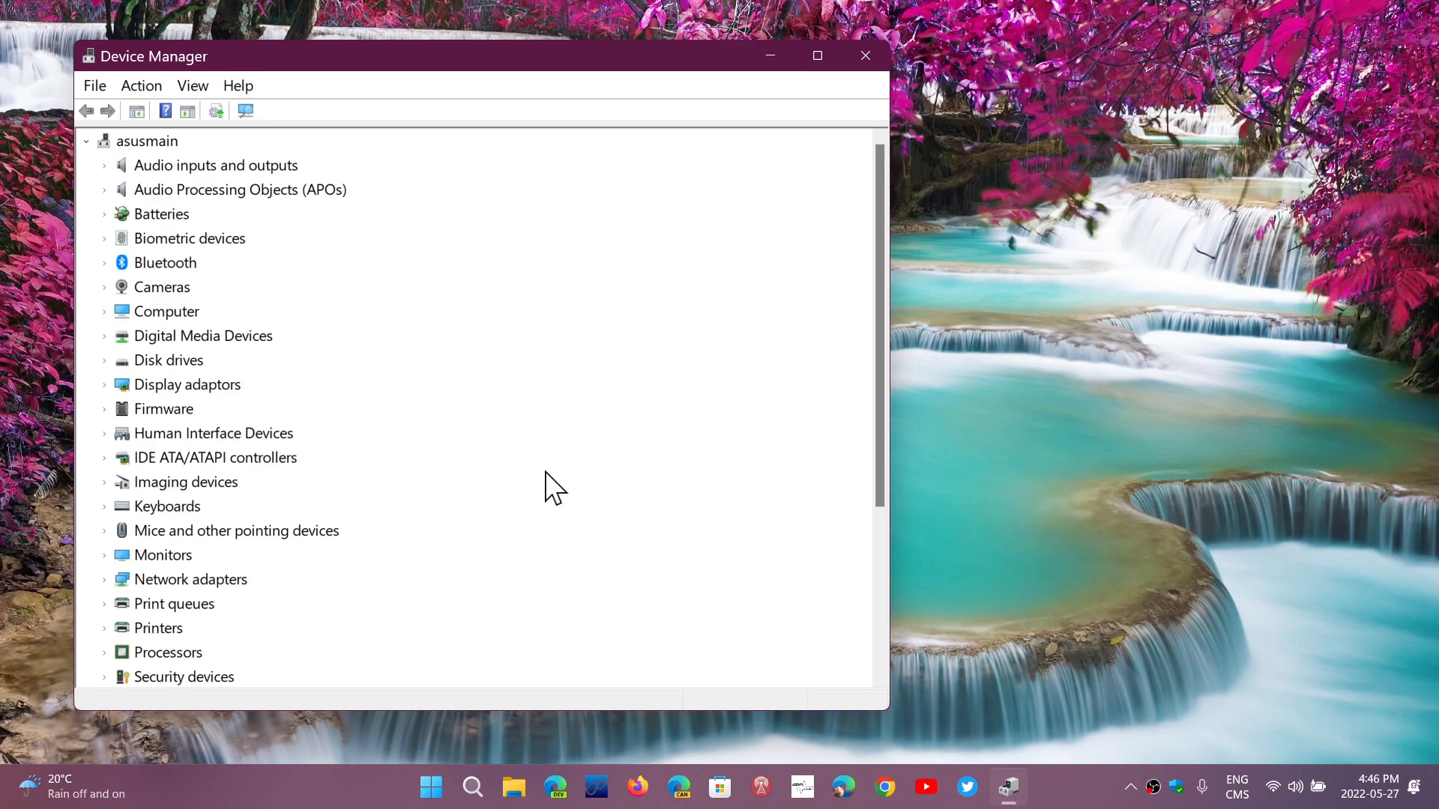
pyautogui.moveTo(148, 296)
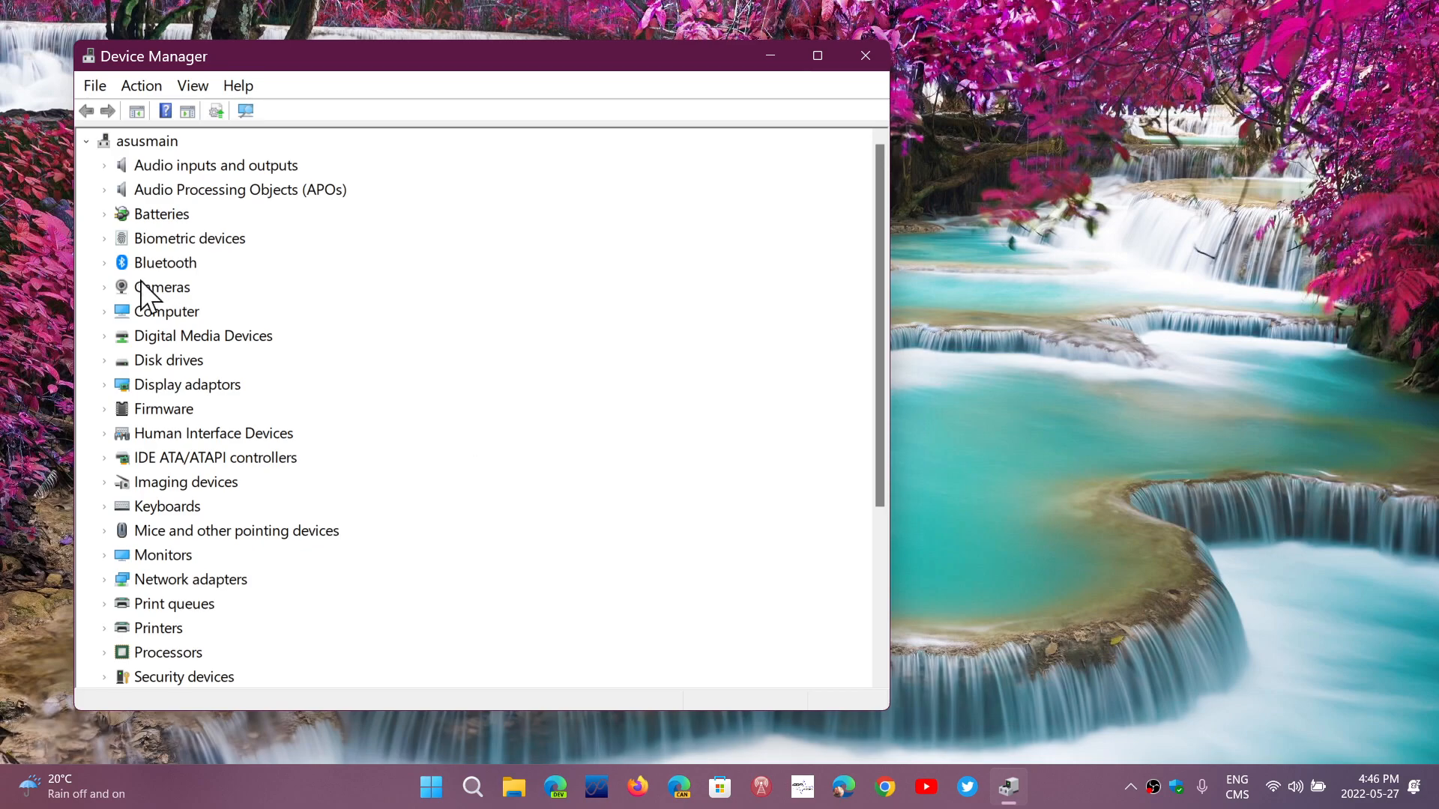
pyautogui.moveTo(112, 256)
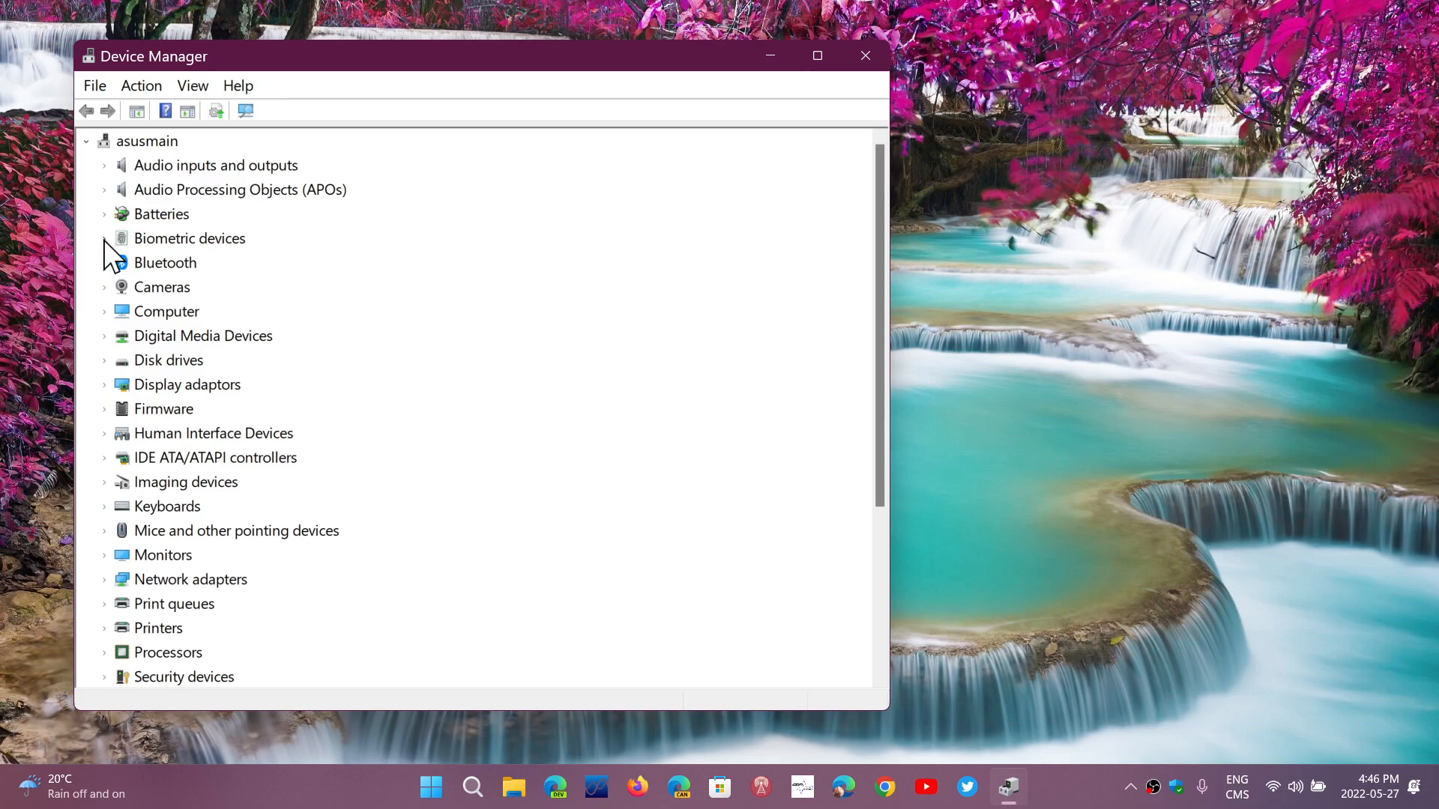
pyautogui.moveTo(109, 281)
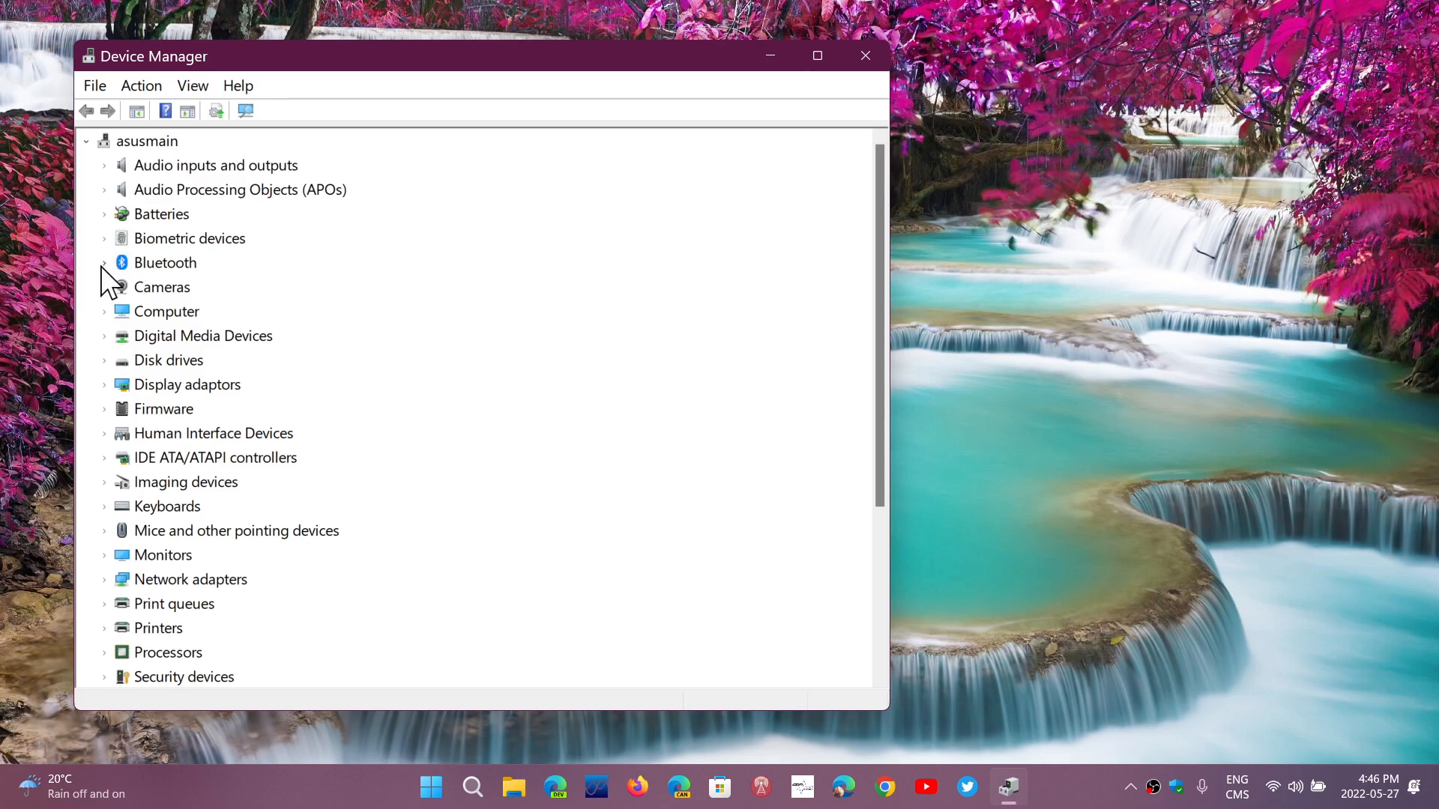
pyautogui.moveTo(105, 325)
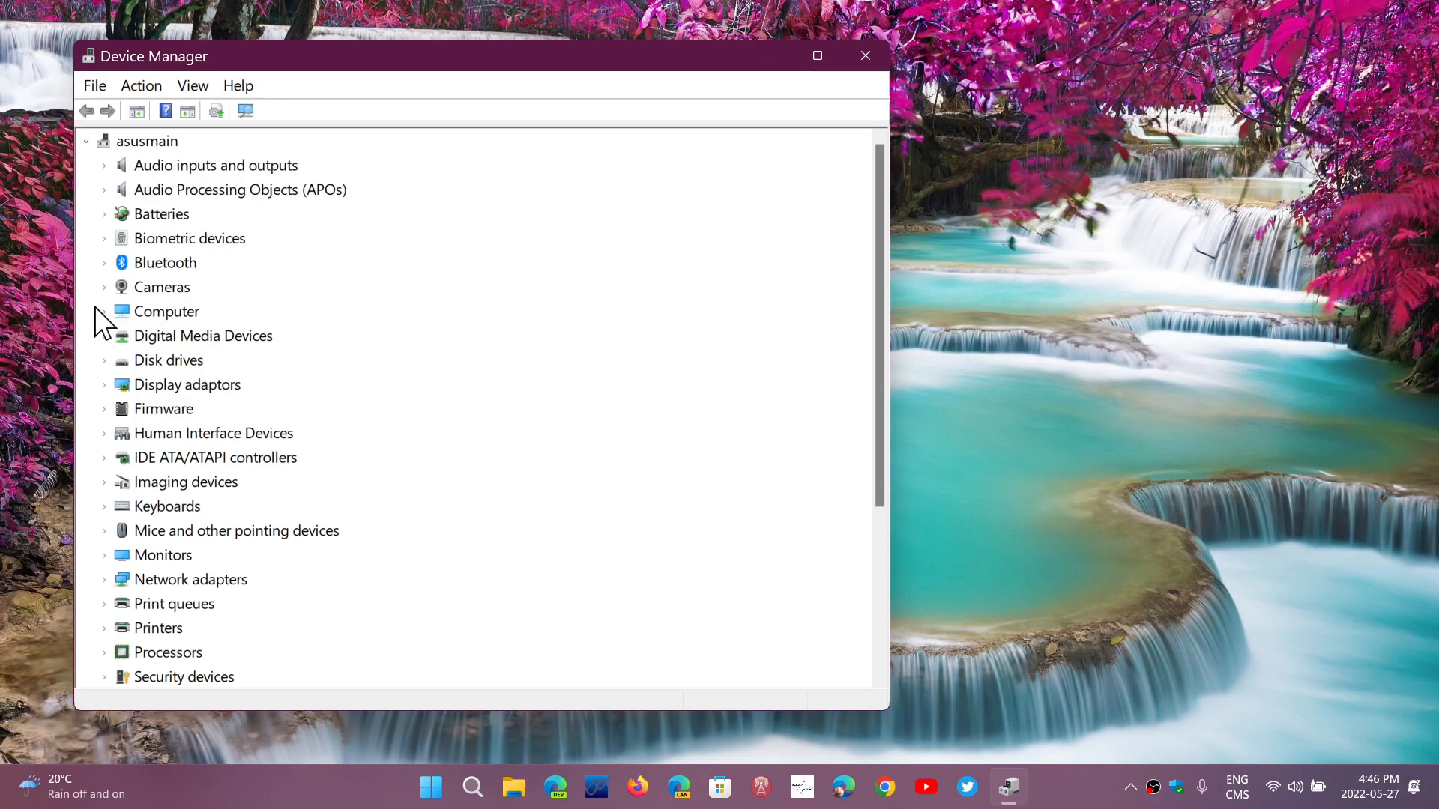
pyautogui.moveTo(116, 395)
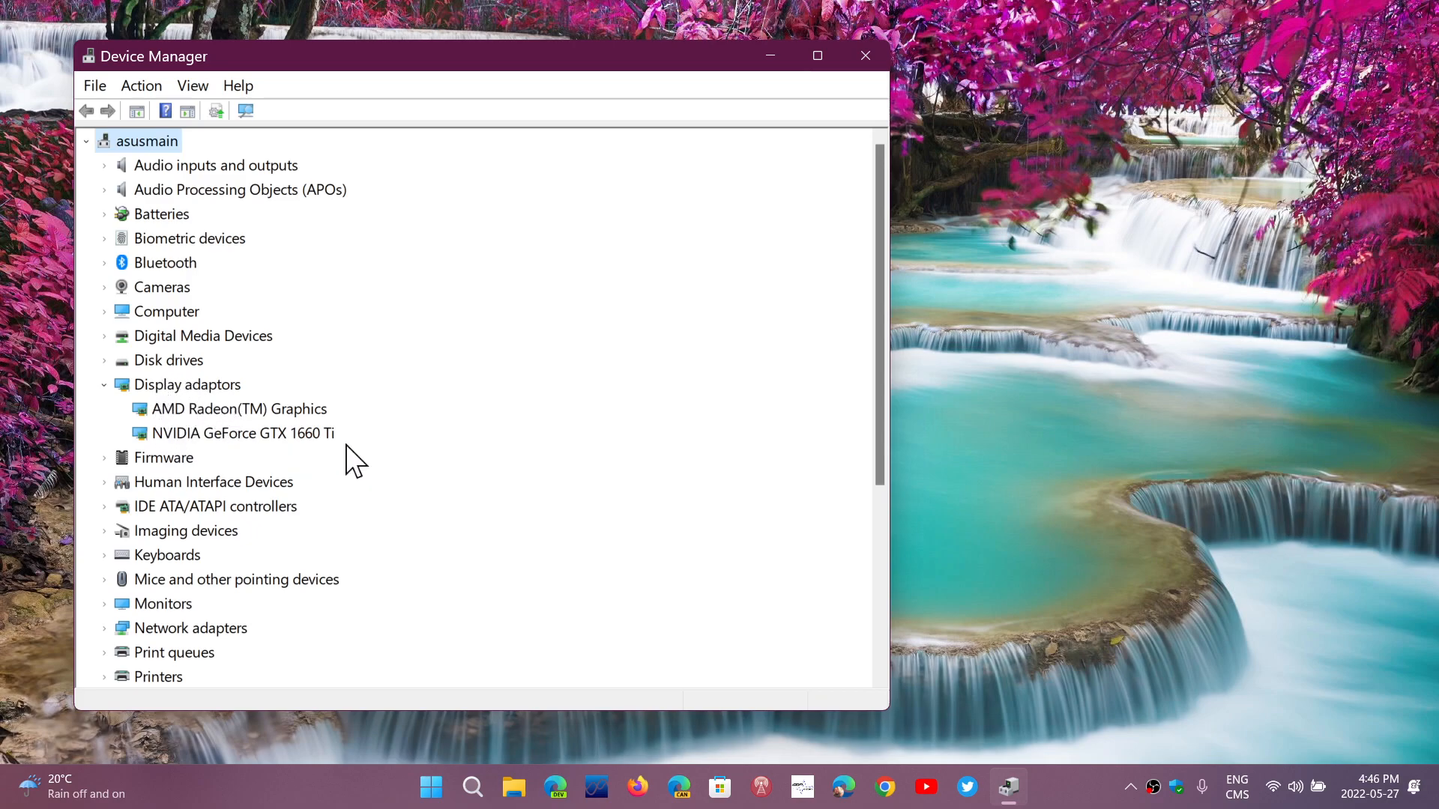
pyautogui.moveTo(402, 450)
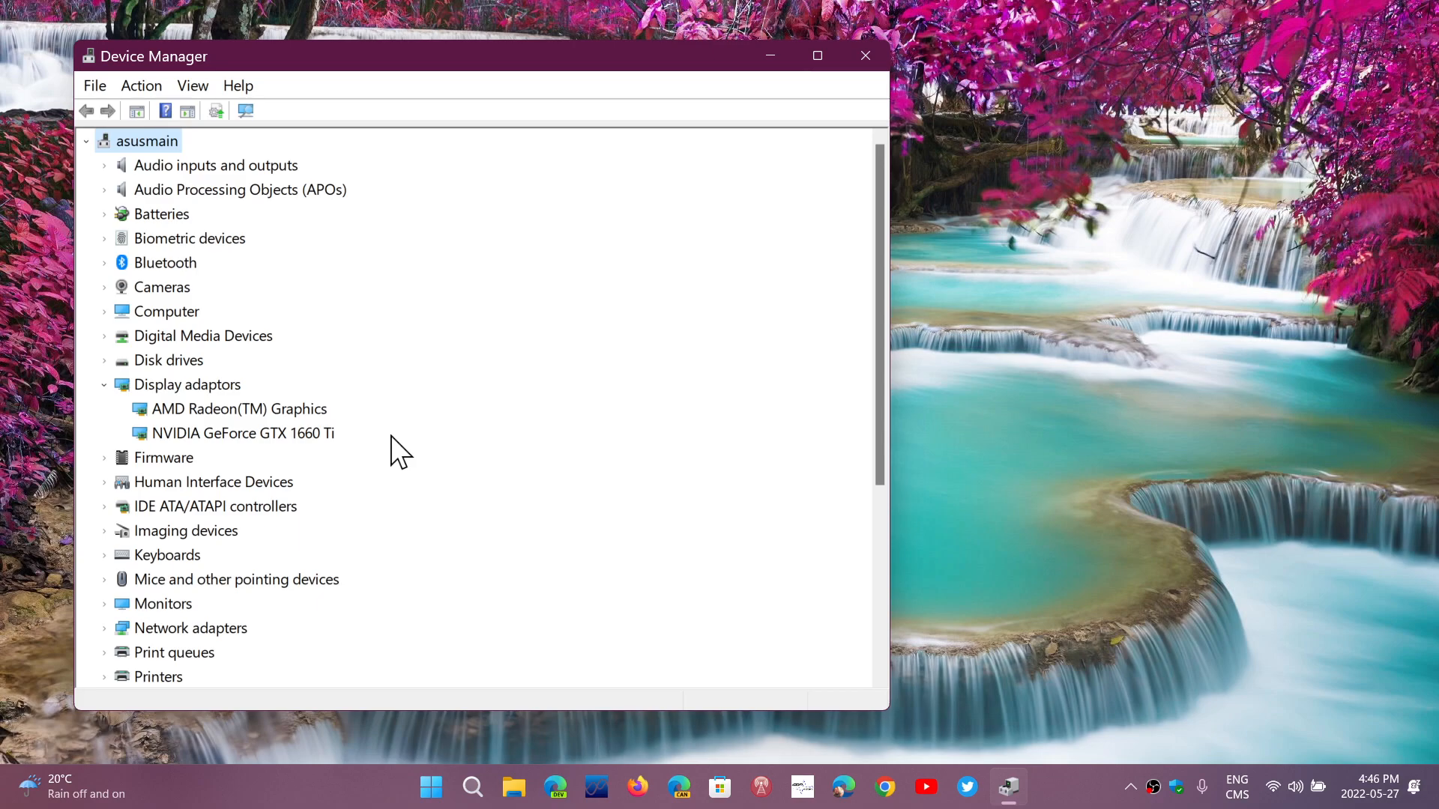
pyautogui.moveTo(108, 403)
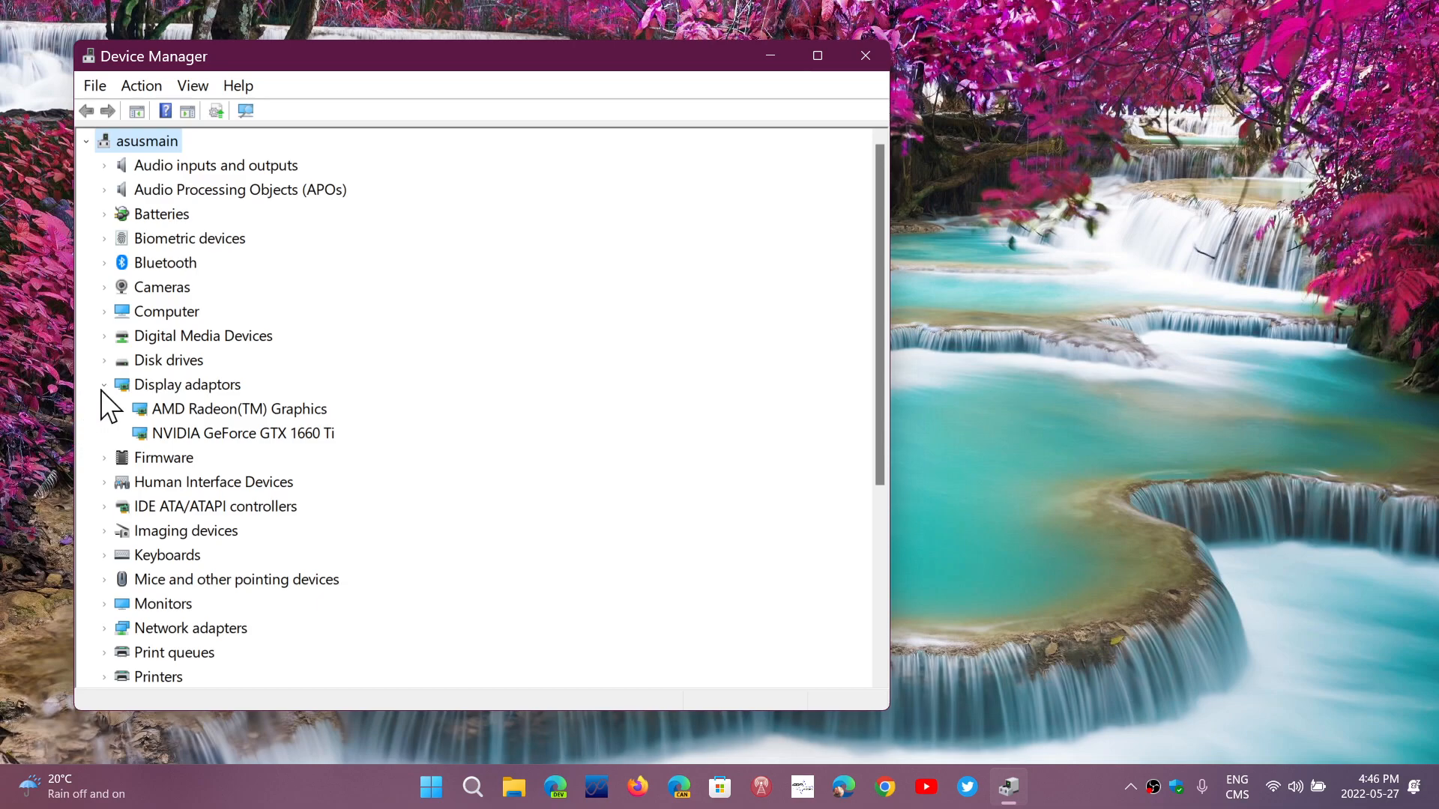
pyautogui.click(104, 384)
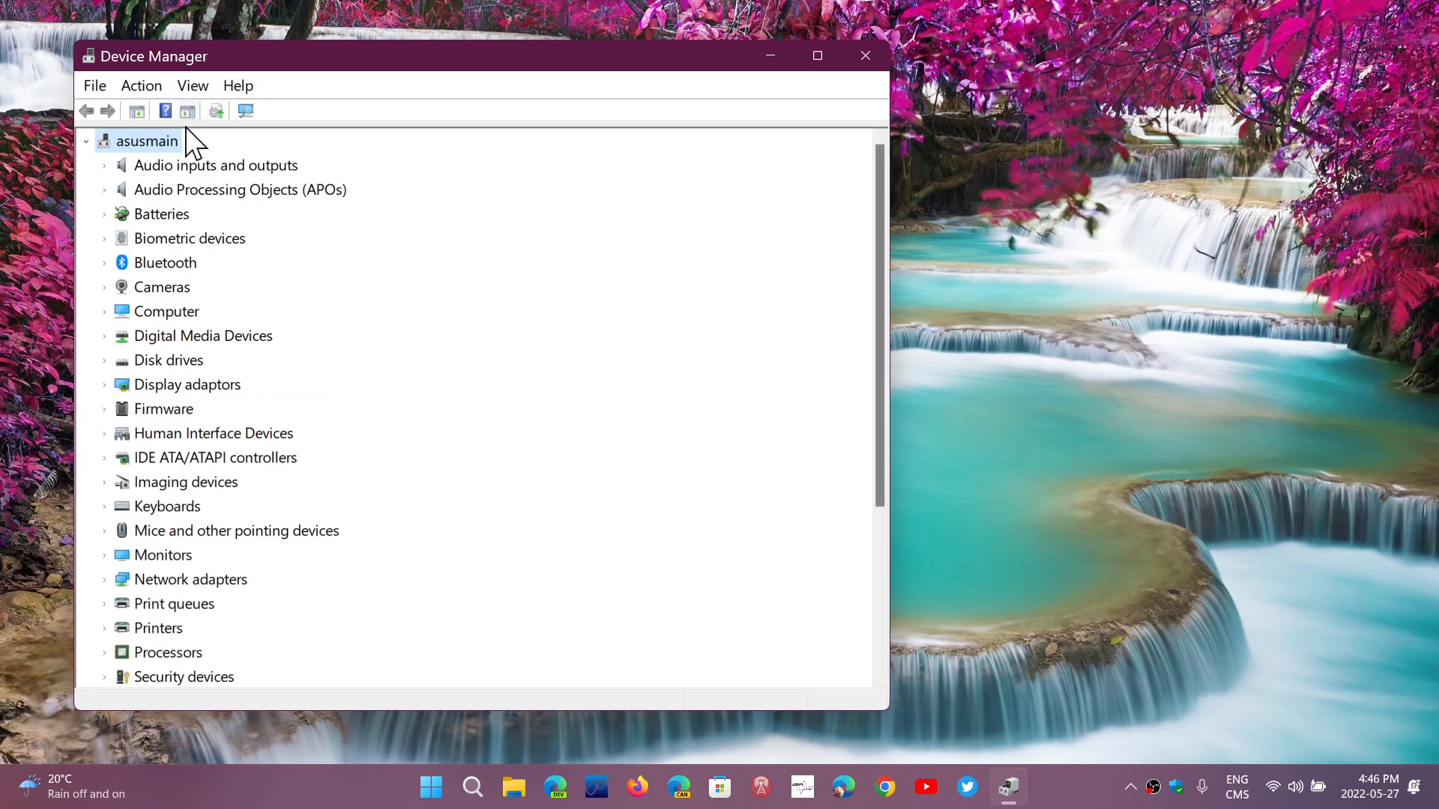
pyautogui.moveTo(194, 288)
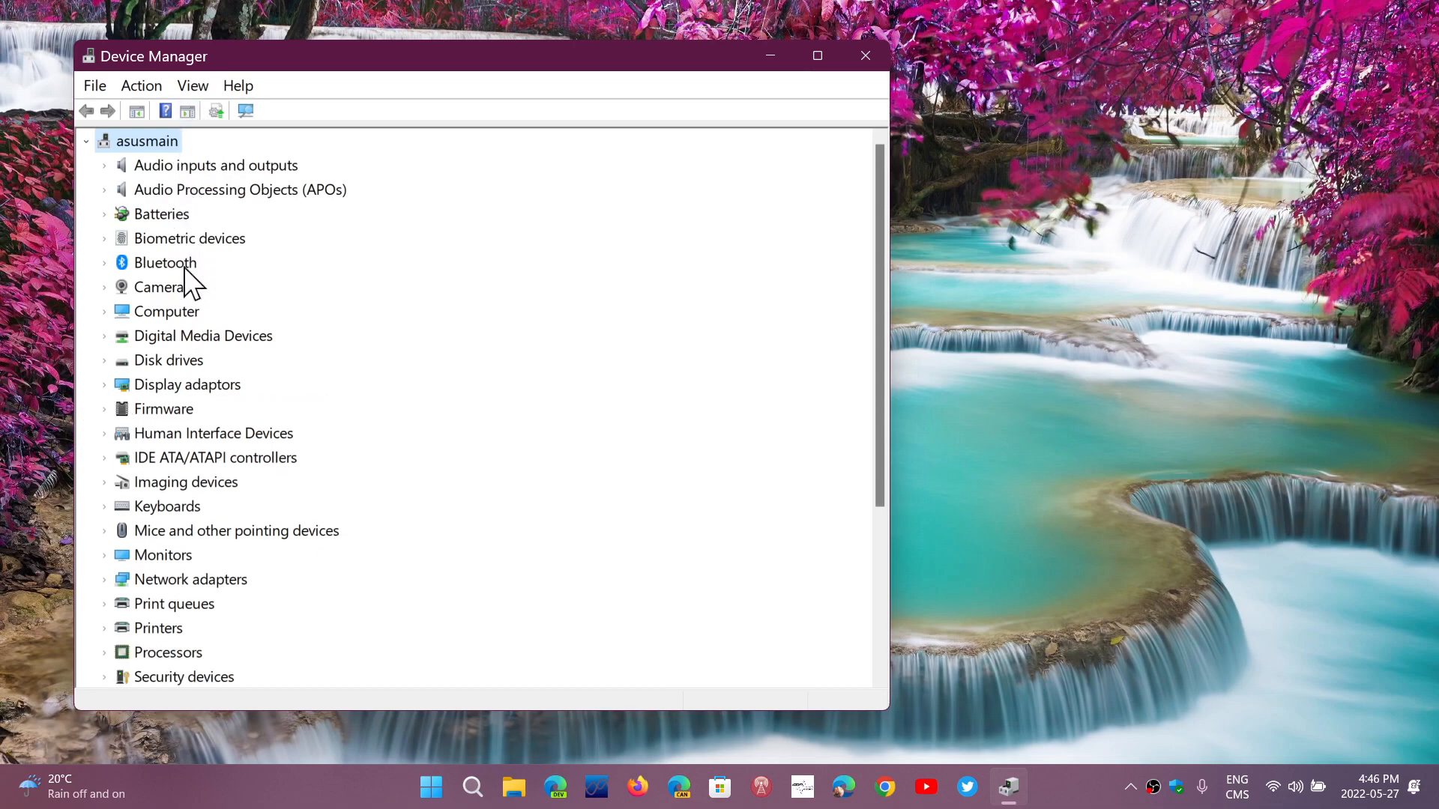
pyautogui.moveTo(177, 216)
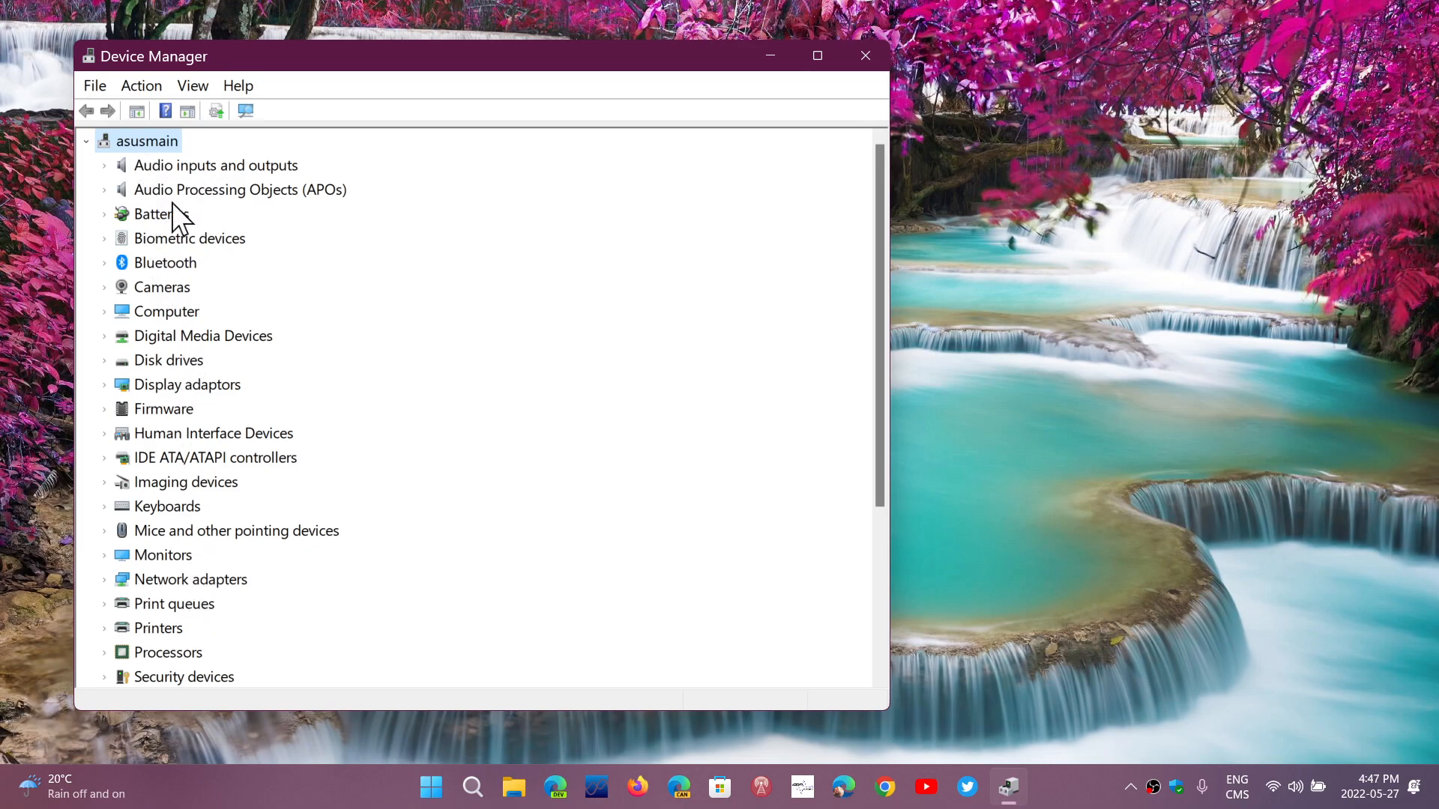
pyautogui.moveTo(536, 427)
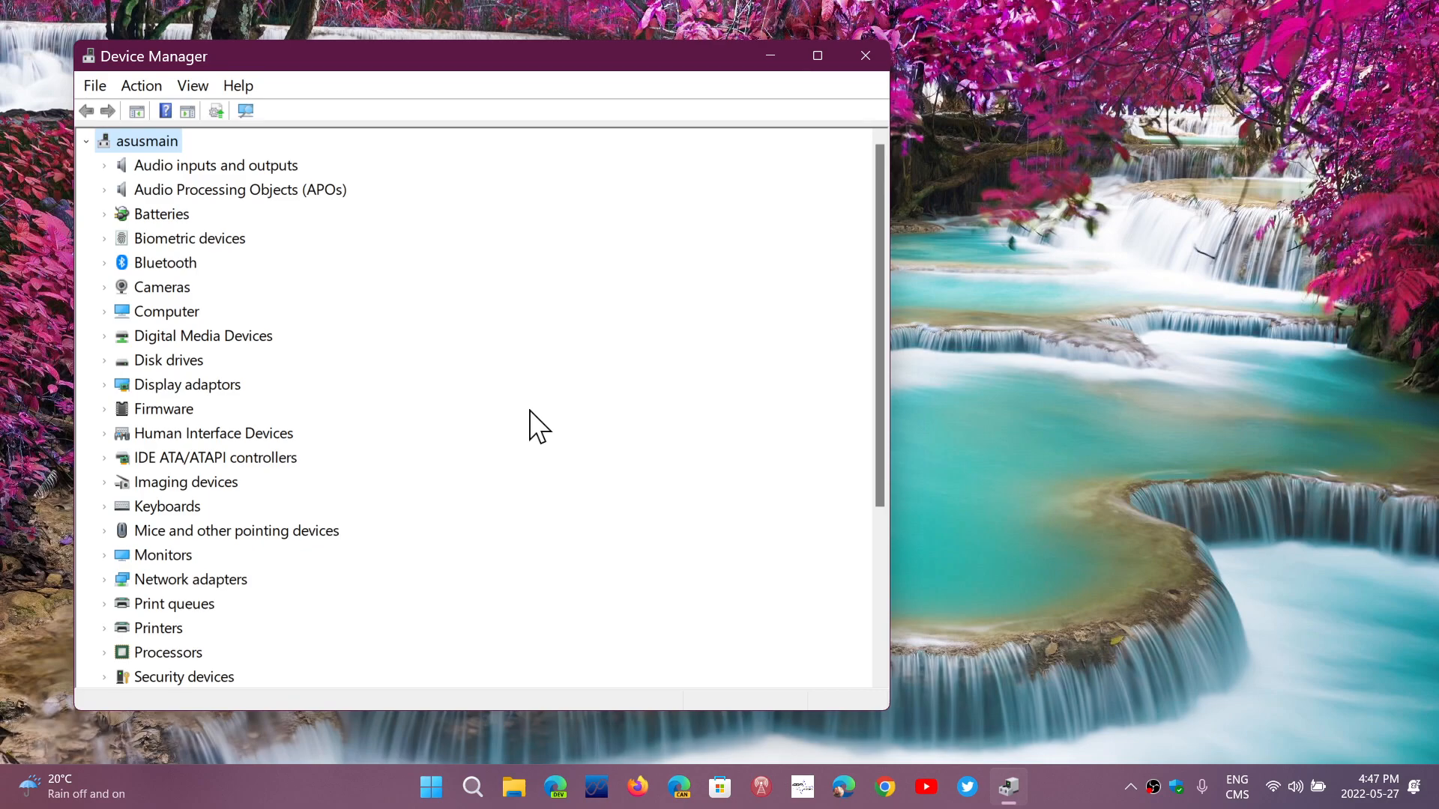
pyautogui.moveTo(327, 292)
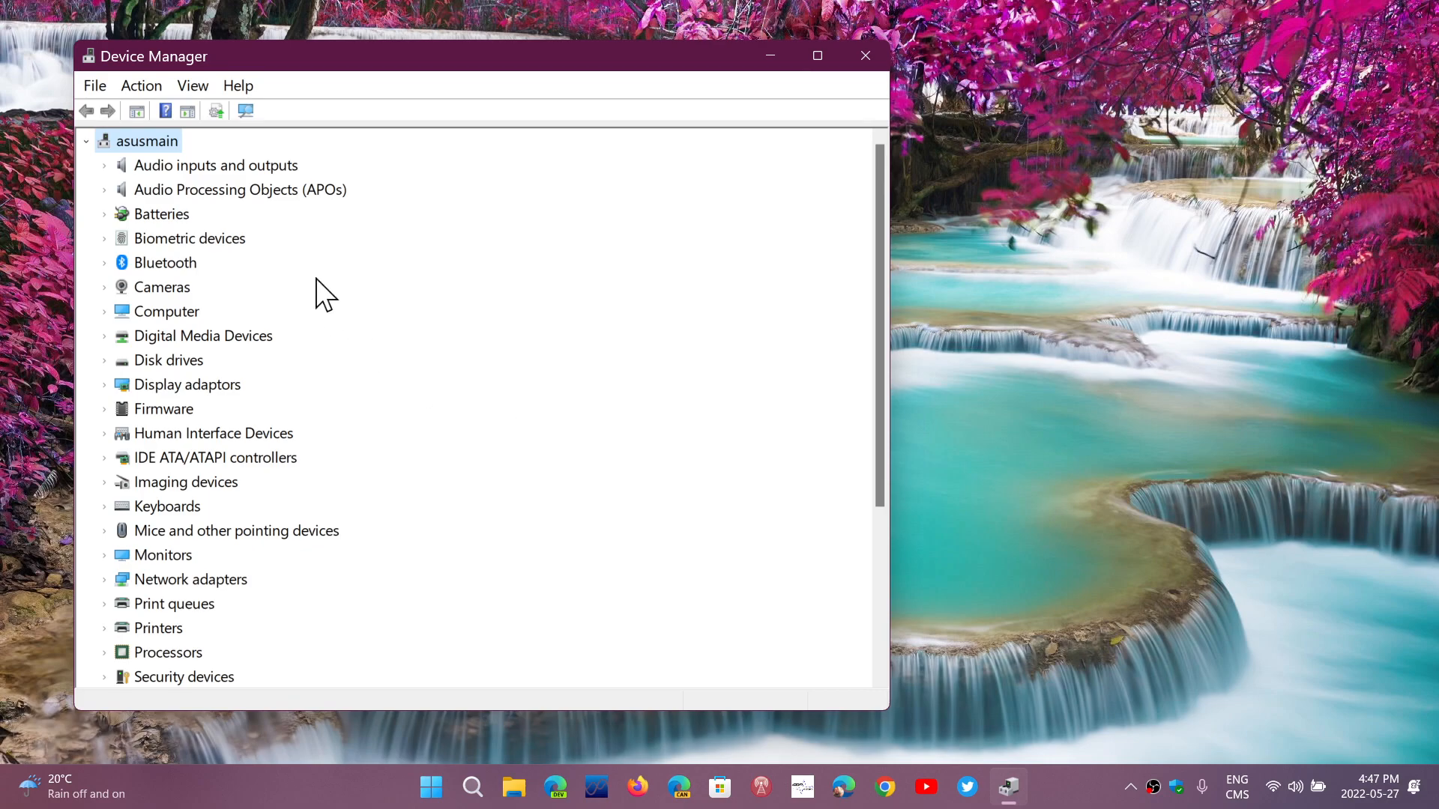
pyautogui.moveTo(190, 455)
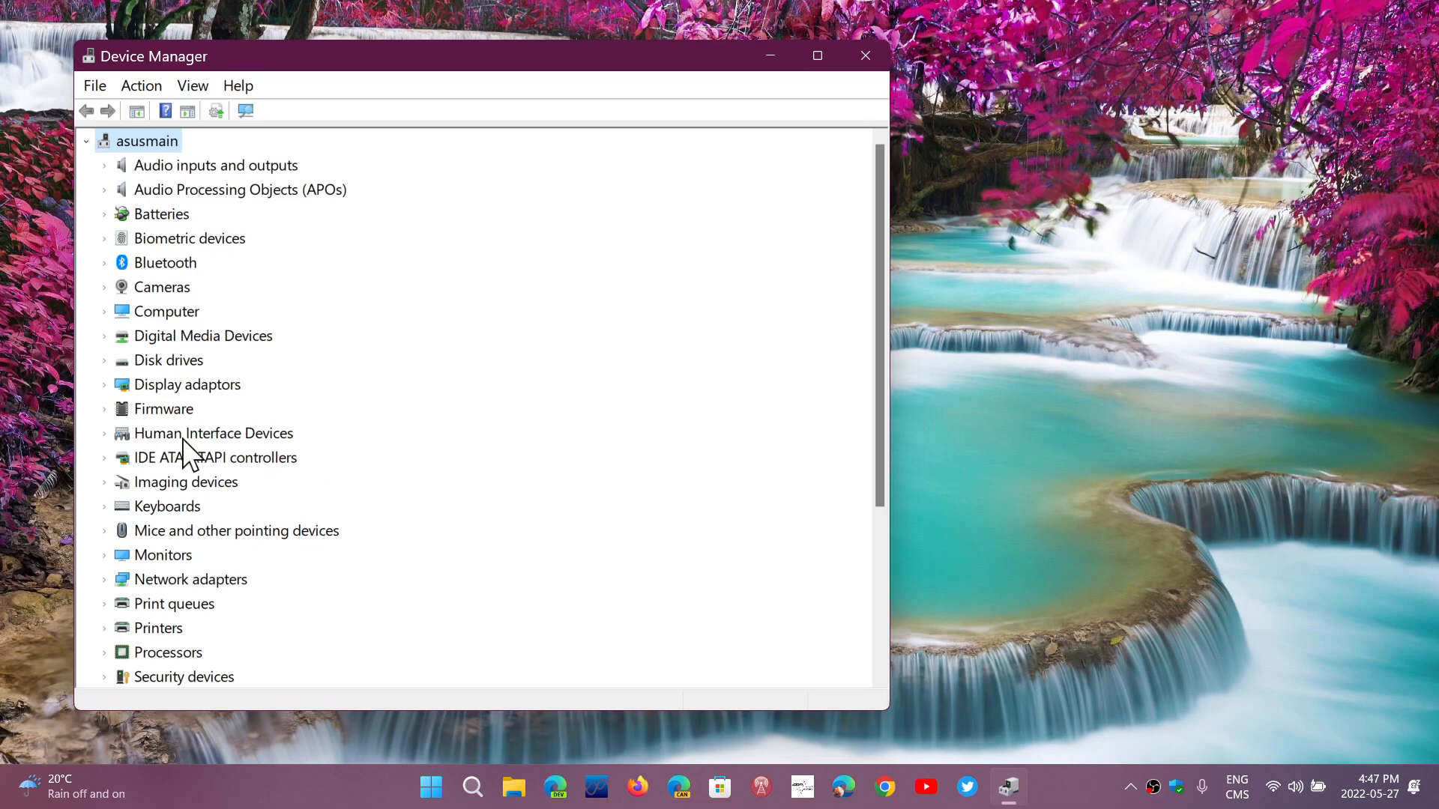
pyautogui.moveTo(190, 449)
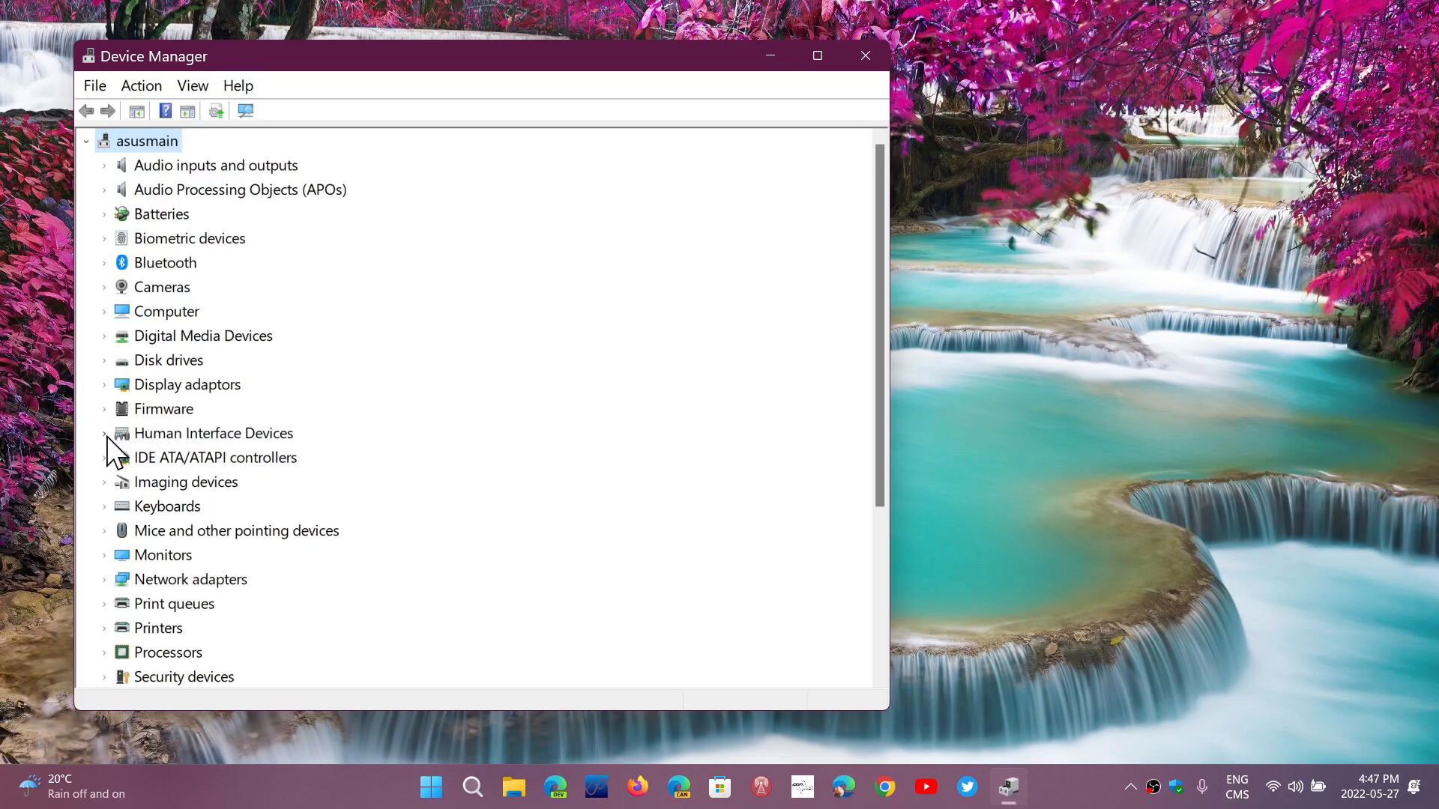
# - View the ASUS Precision Touchpad's driver details (ASUSTek, 2019-10-01, version 11.0.0.32) and dismiss them
pyautogui.click(105, 433)
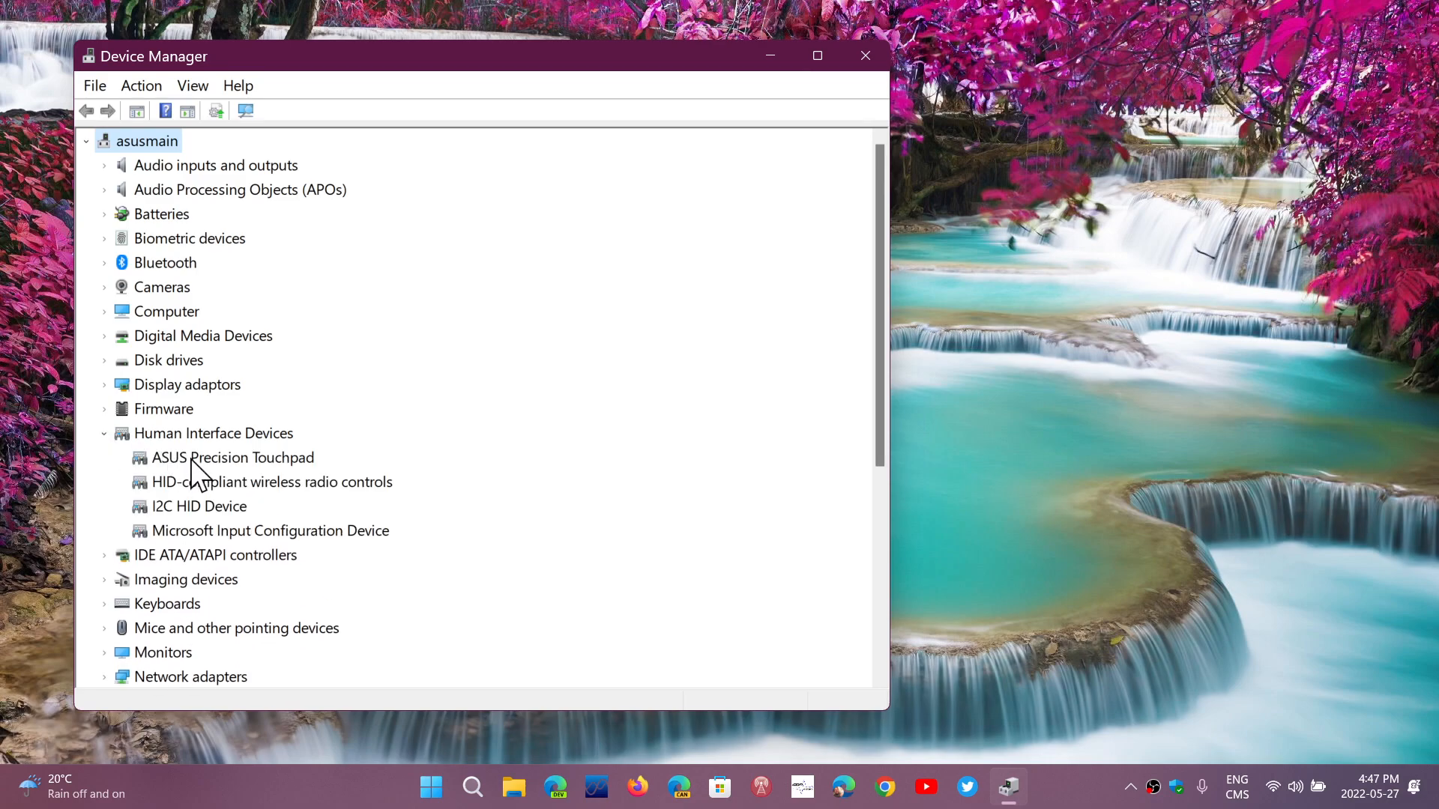
pyautogui.rightClick(232, 457)
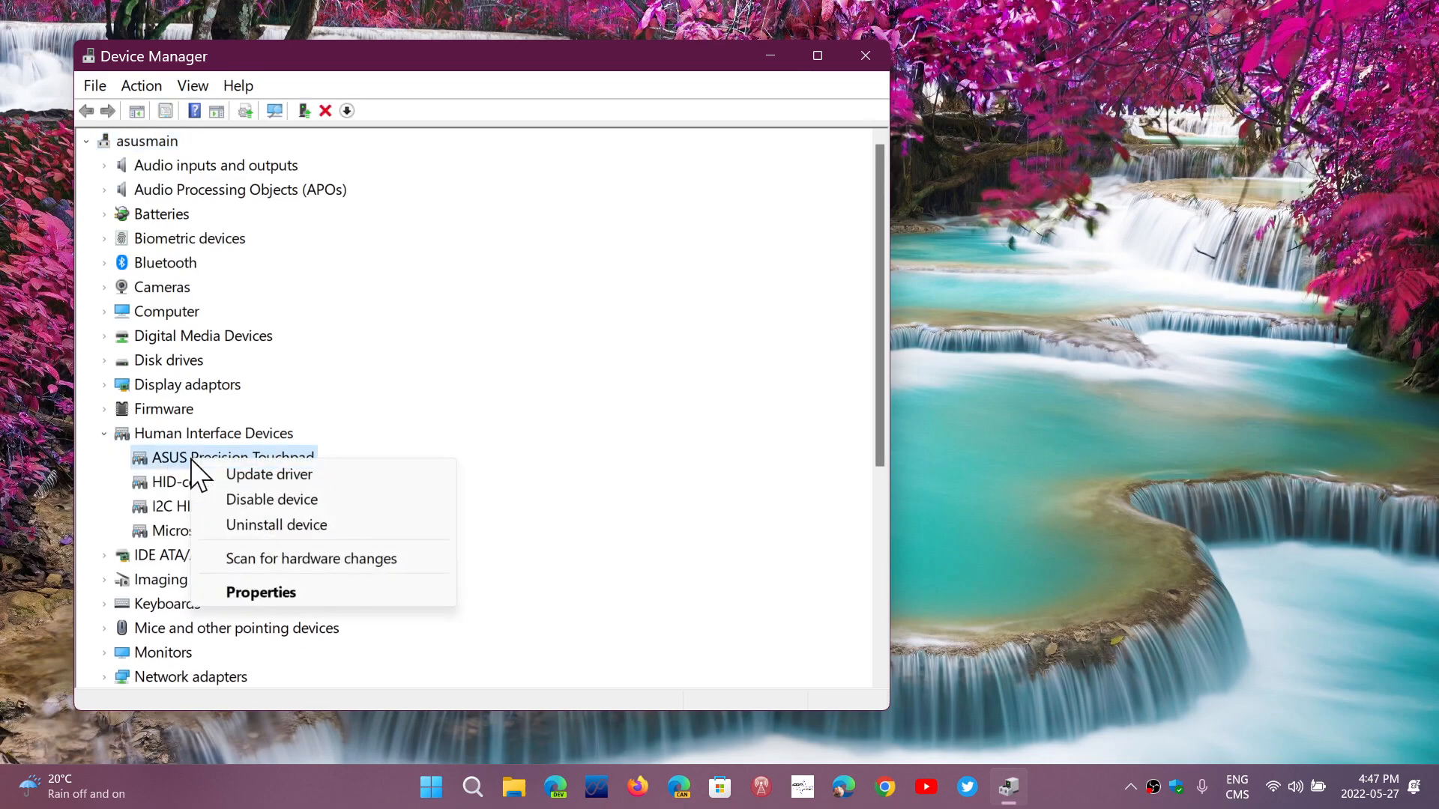
pyautogui.moveTo(436, 457)
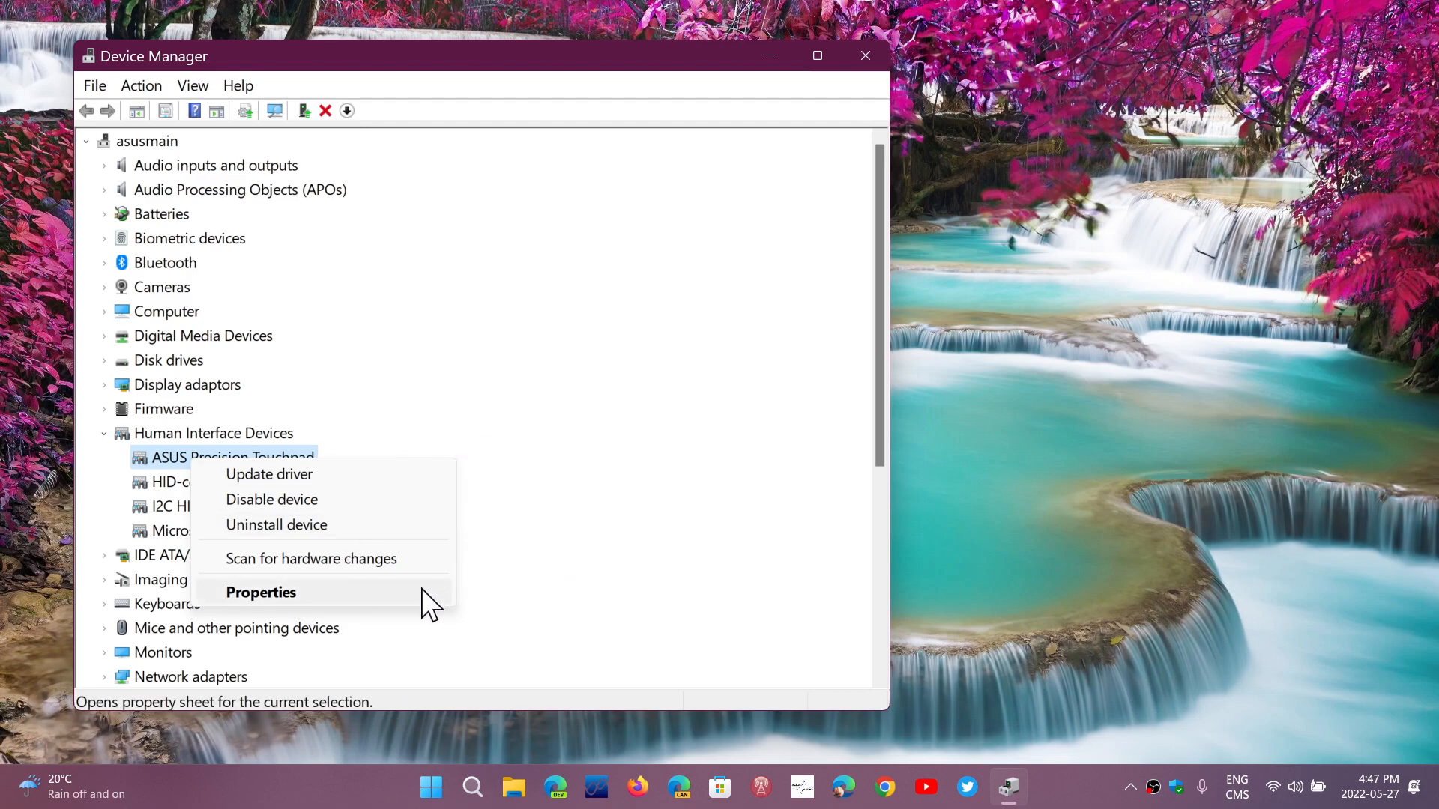
pyautogui.click(261, 592)
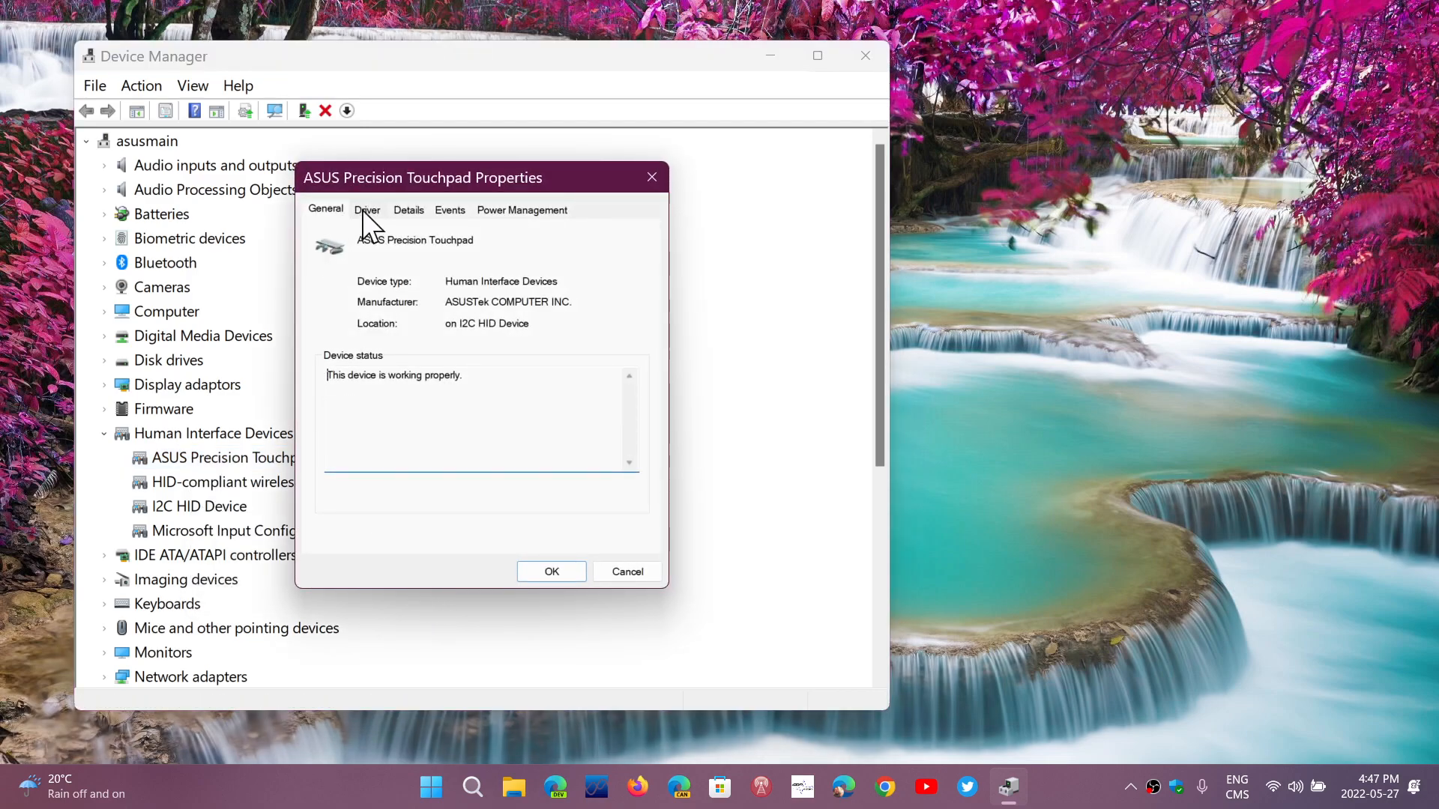
pyautogui.click(367, 210)
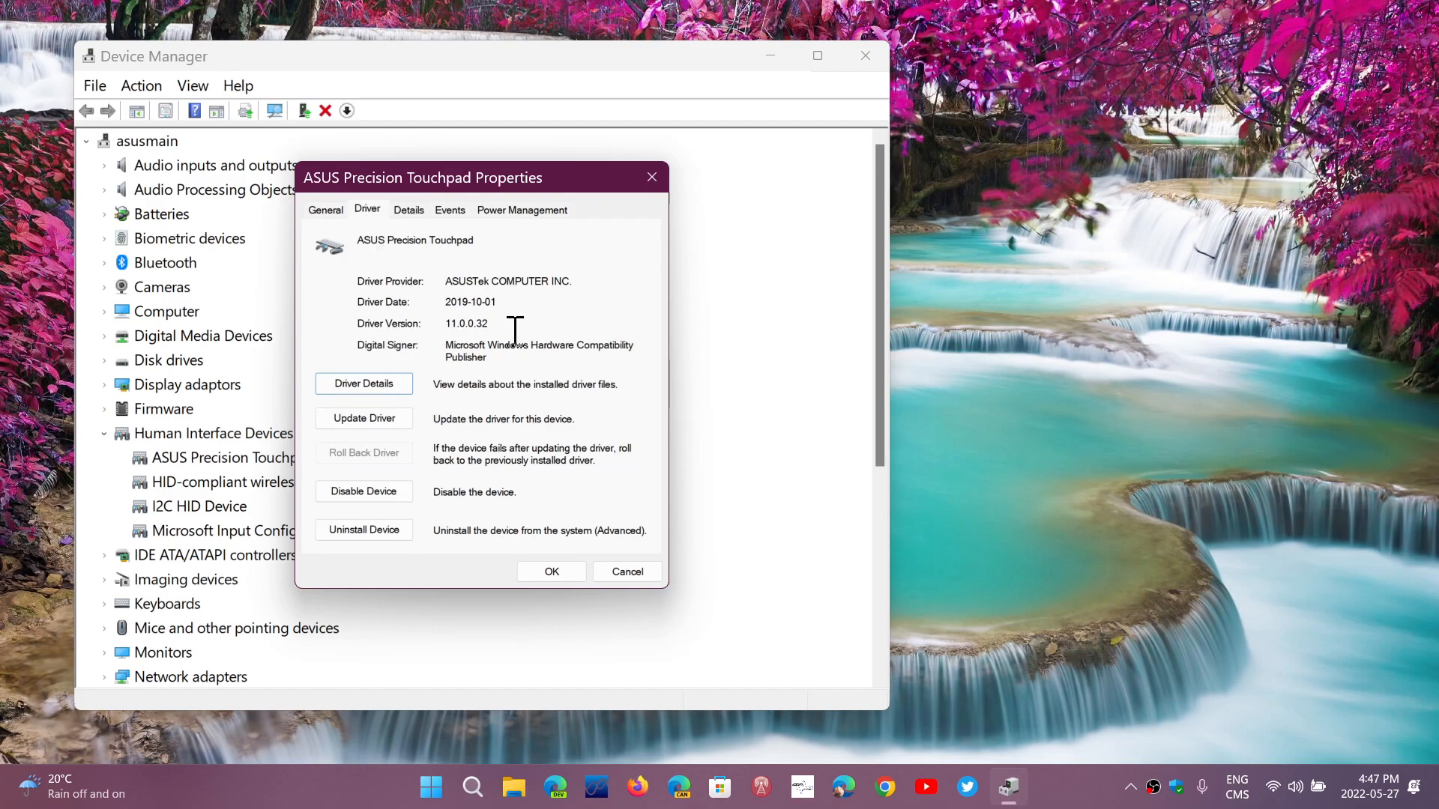
pyautogui.click(627, 571)
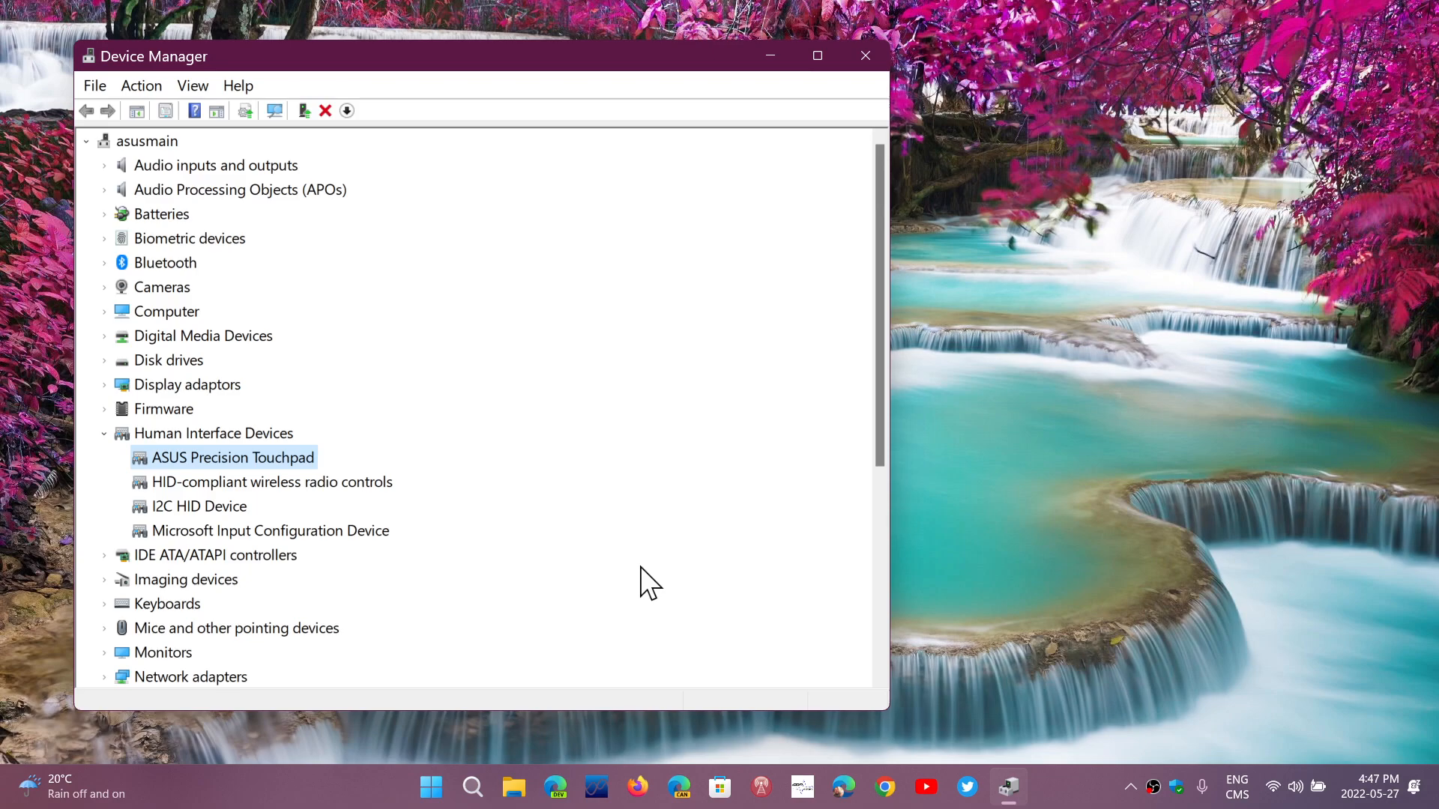
pyautogui.moveTo(115, 454)
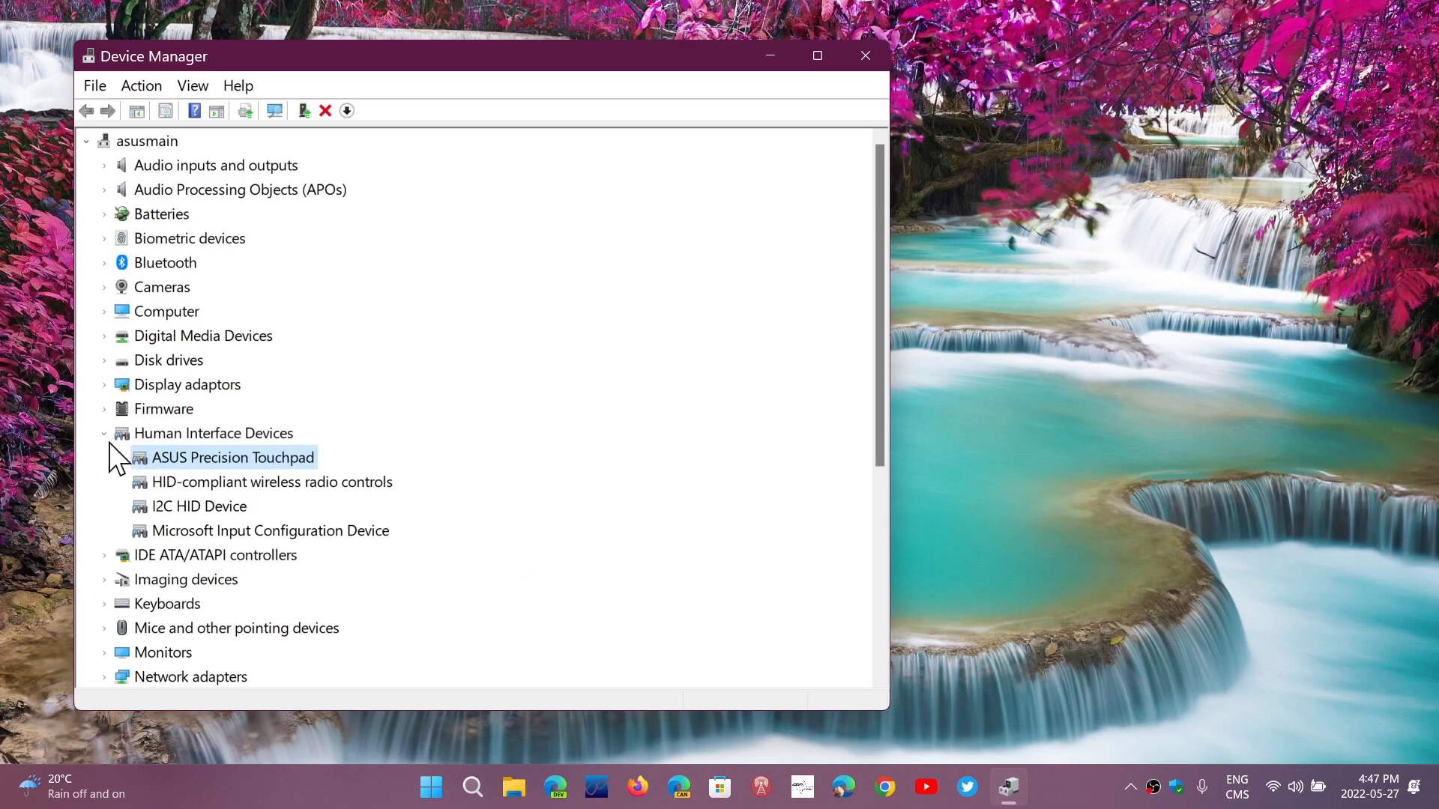
# - Collapse Human Interface Devices and close Device Manager, returning to the desktop
pyautogui.click(103, 433)
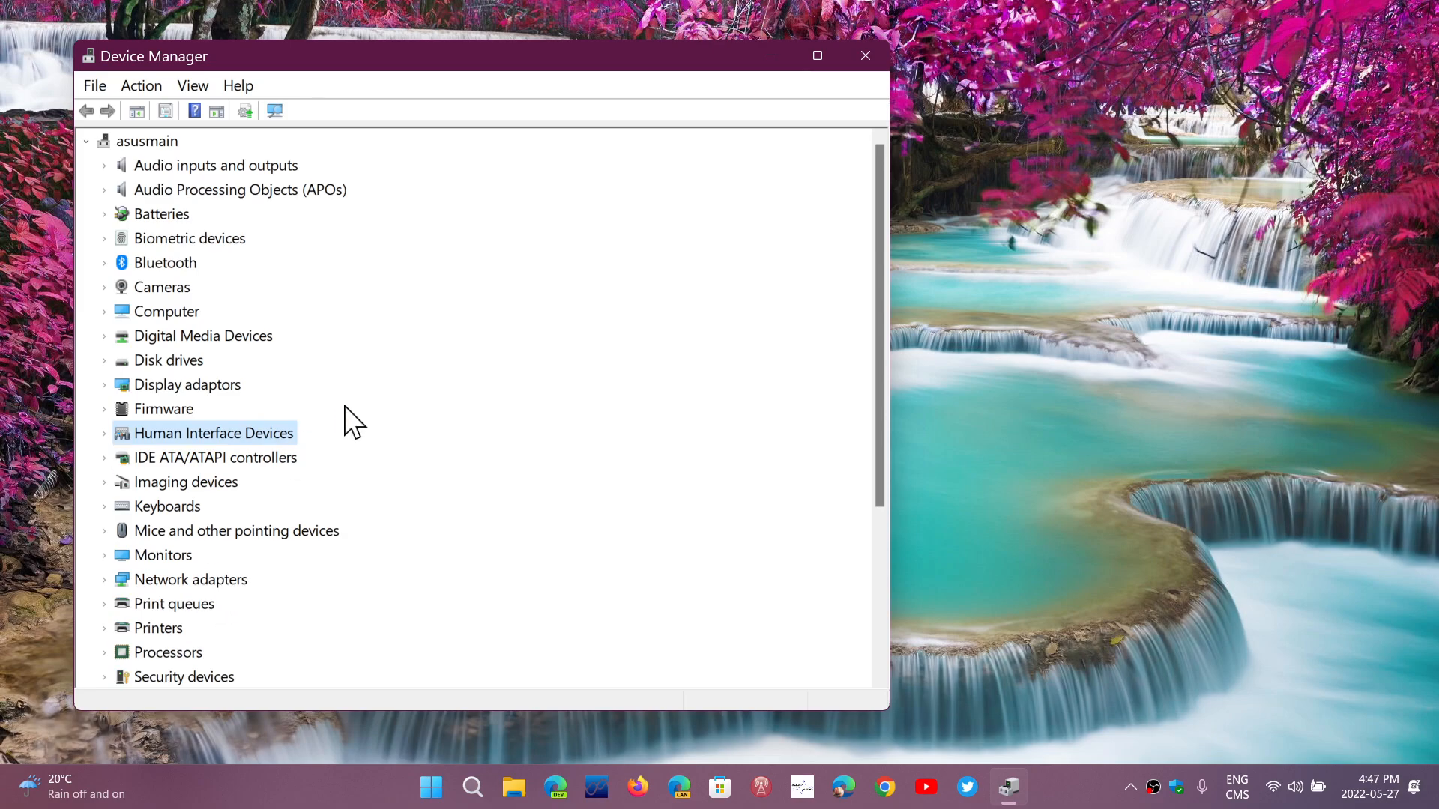
pyautogui.moveTo(890, 583)
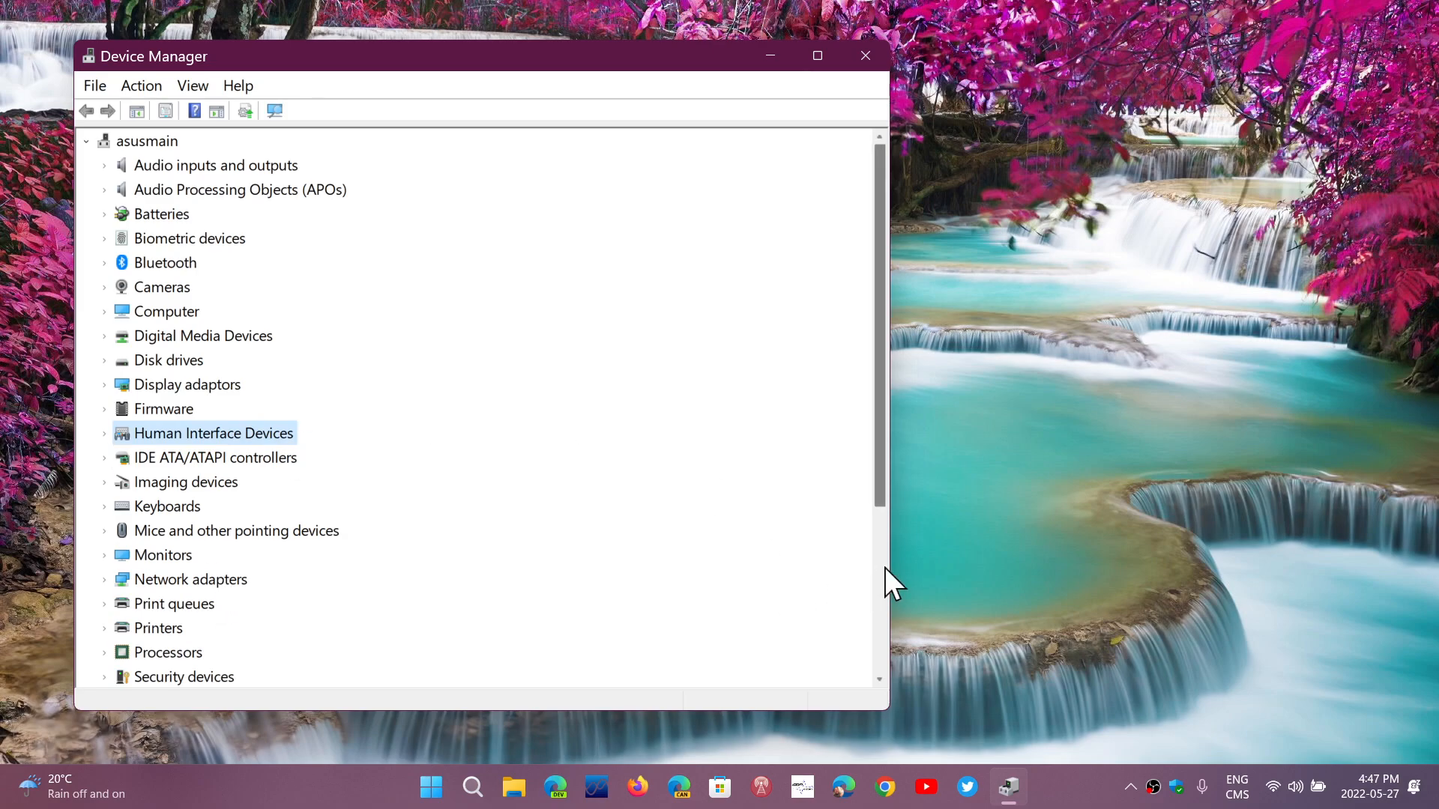
pyautogui.scroll(-3)
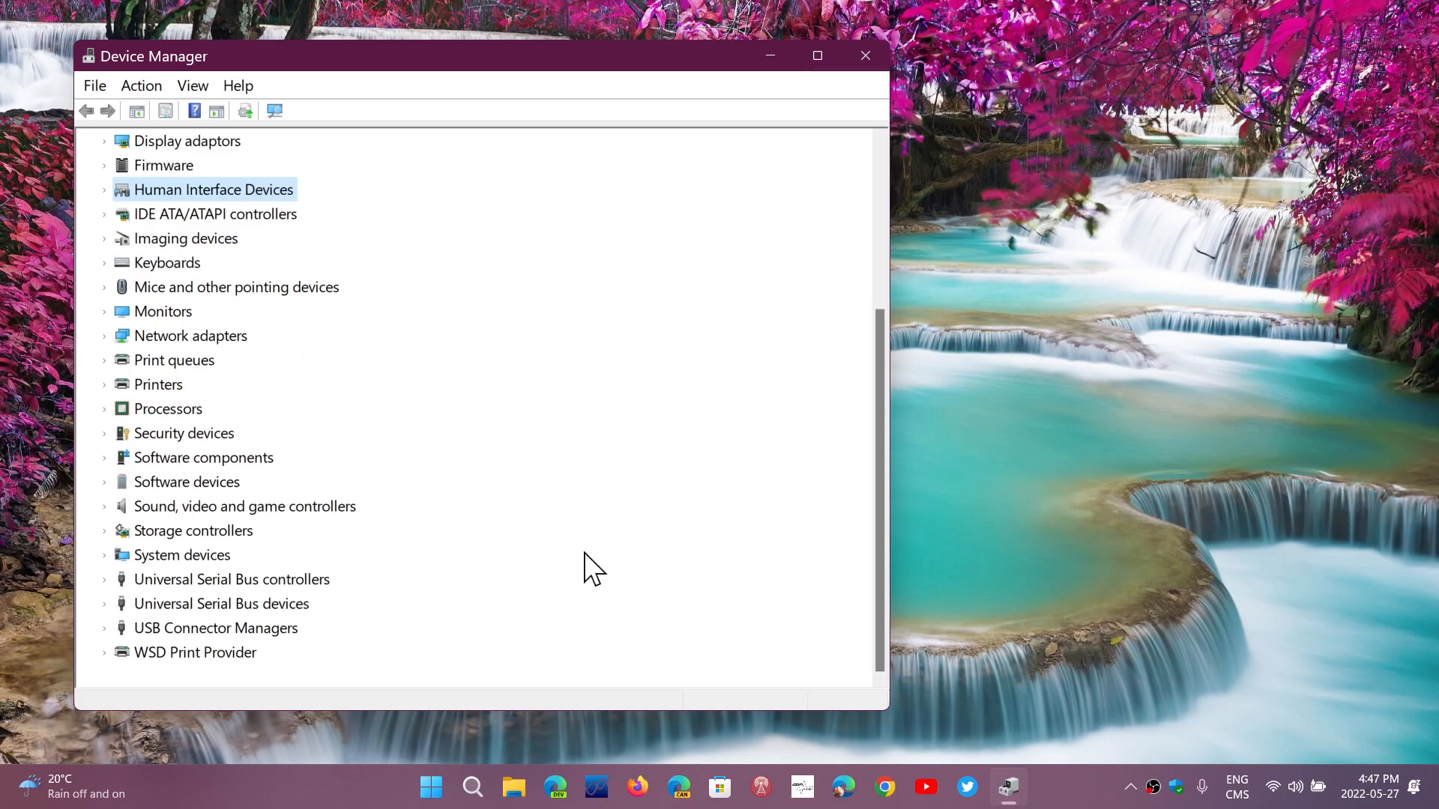
pyautogui.scroll(3)
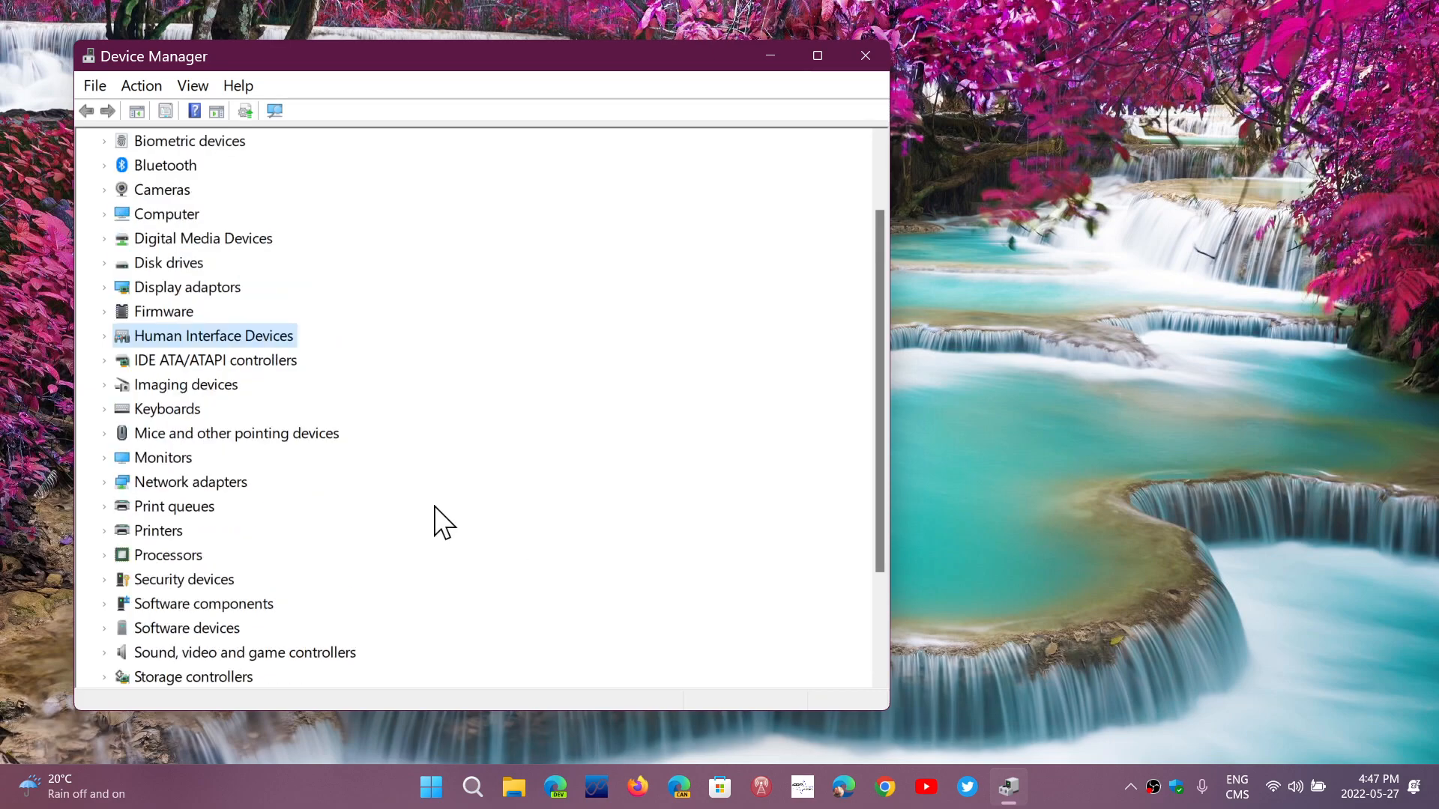
pyautogui.scroll(3)
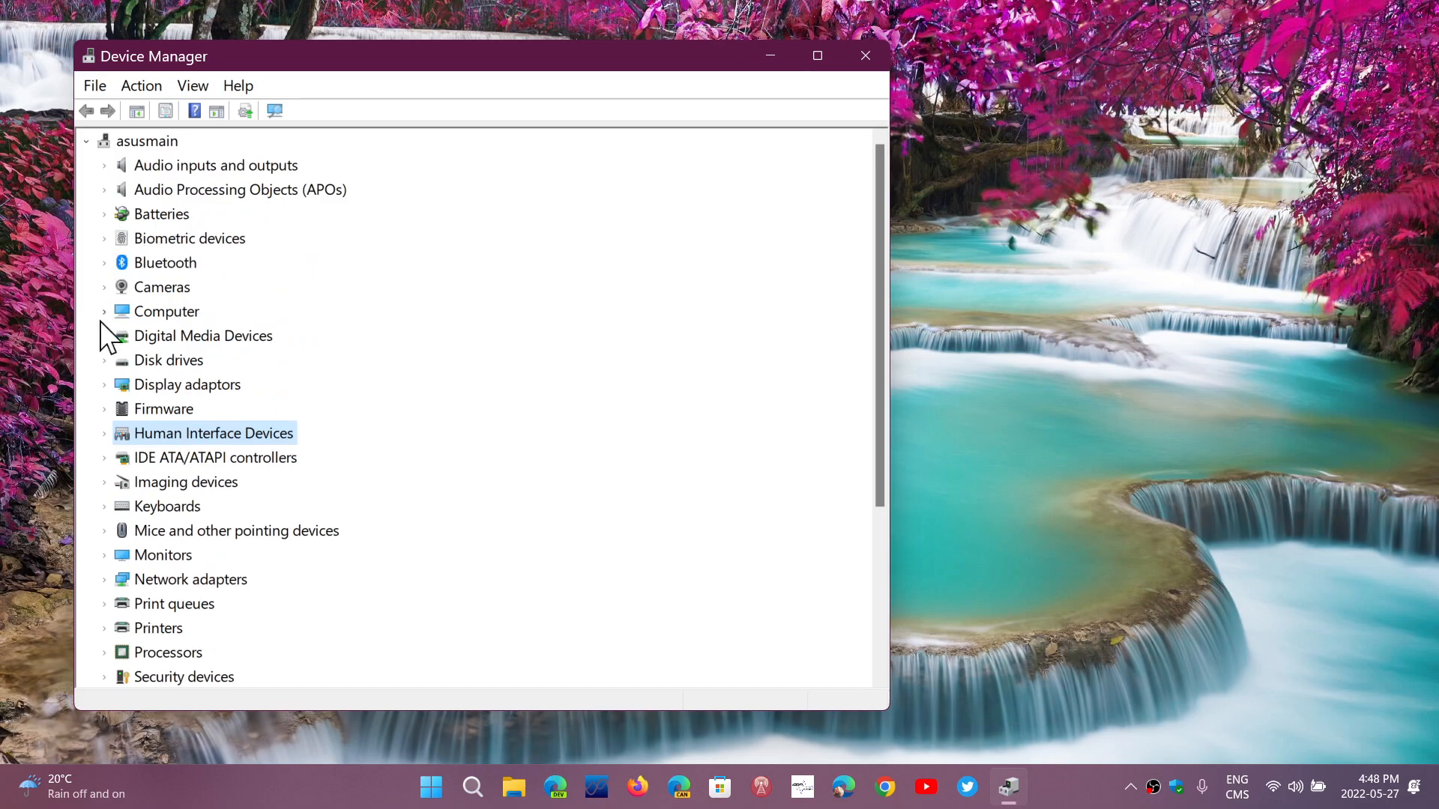
pyautogui.moveTo(535, 505)
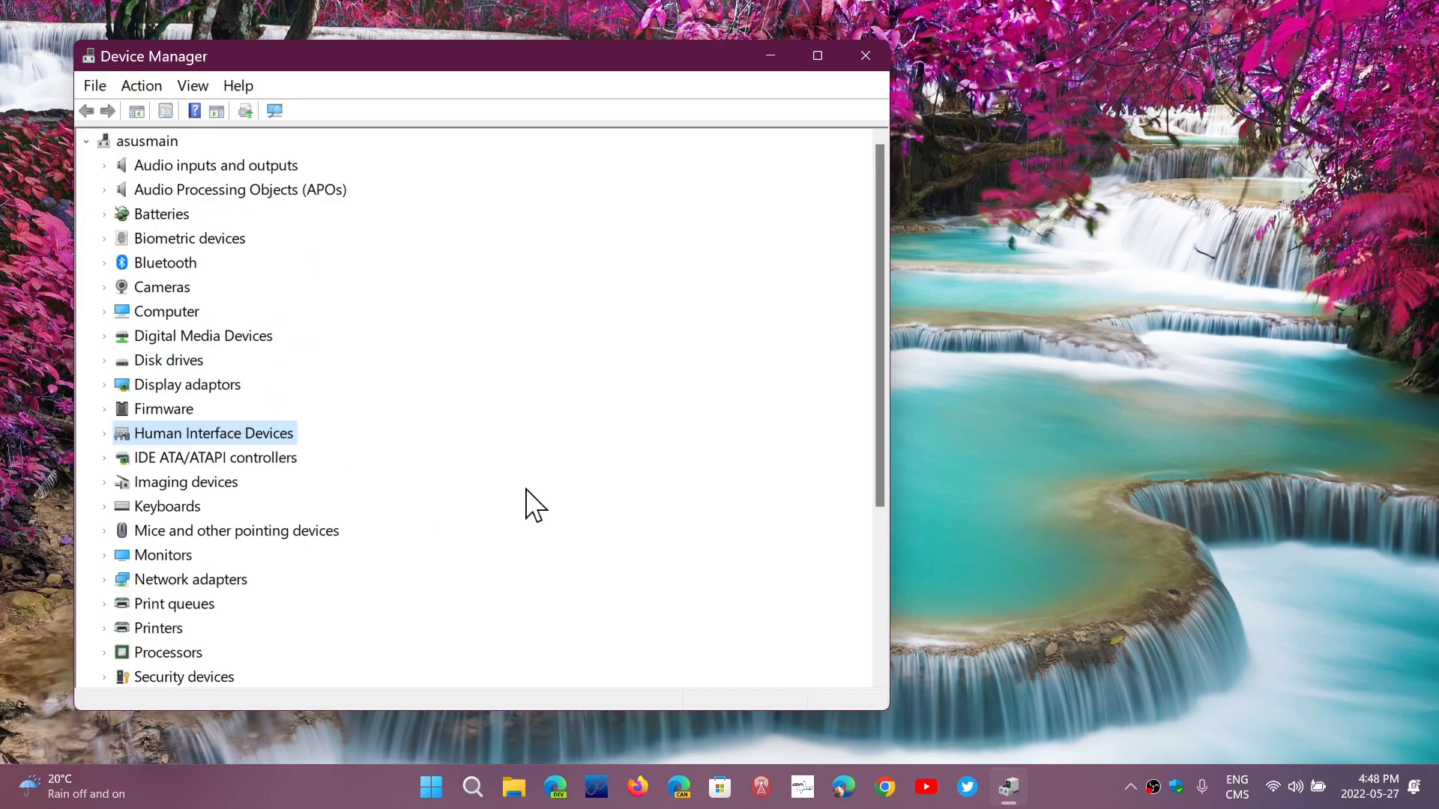
pyautogui.scroll(-3)
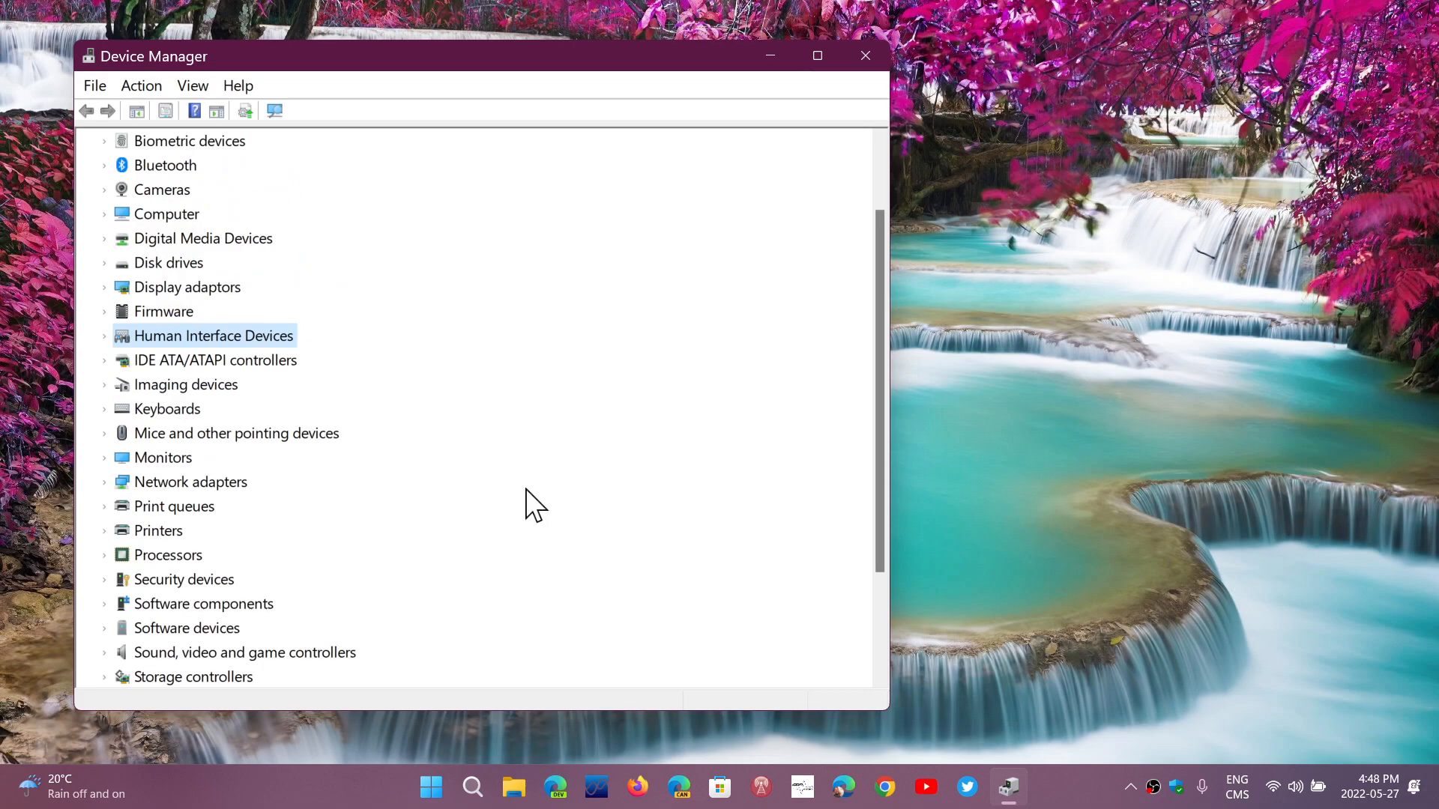
pyautogui.click(864, 56)
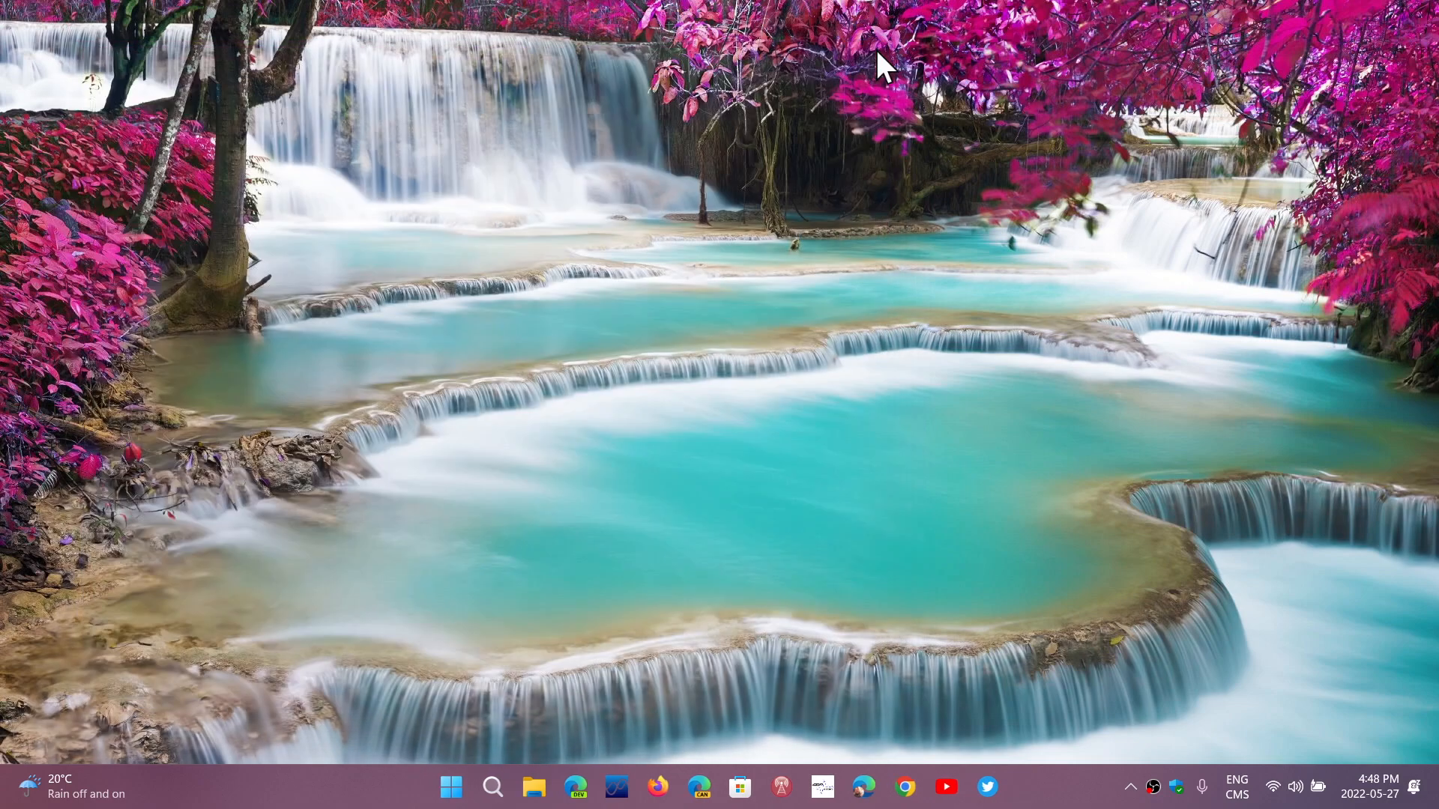